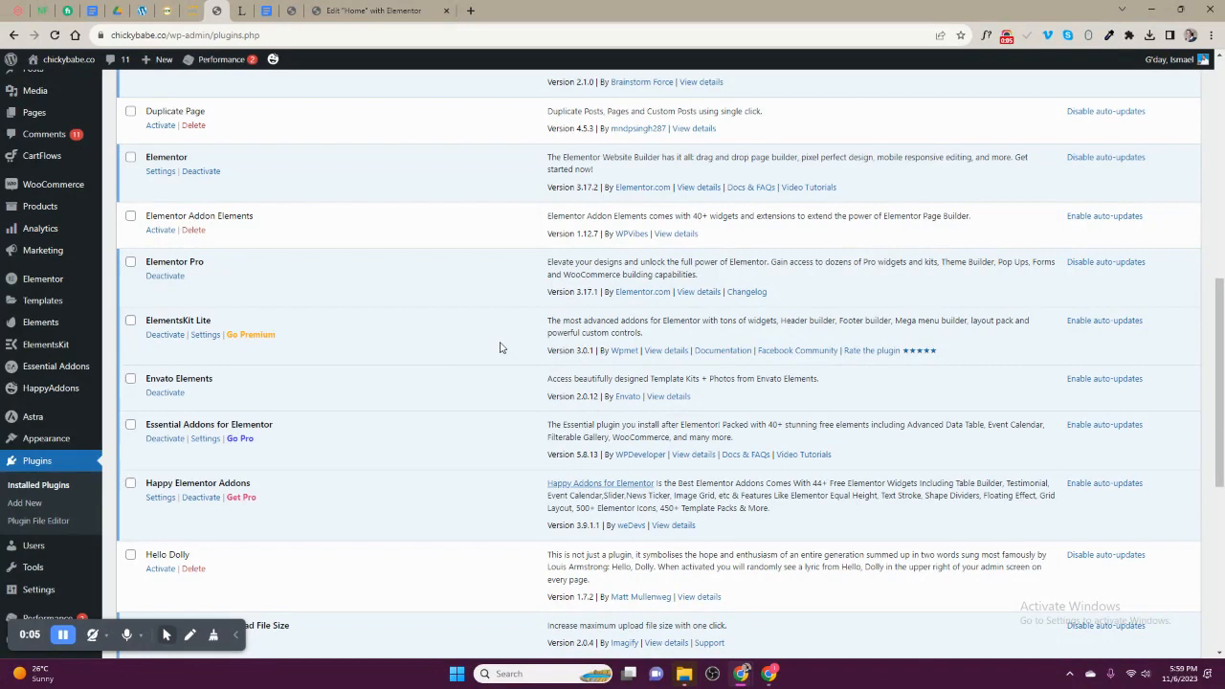
{"action": "mouse_move", "coordinate": [490, 335]}
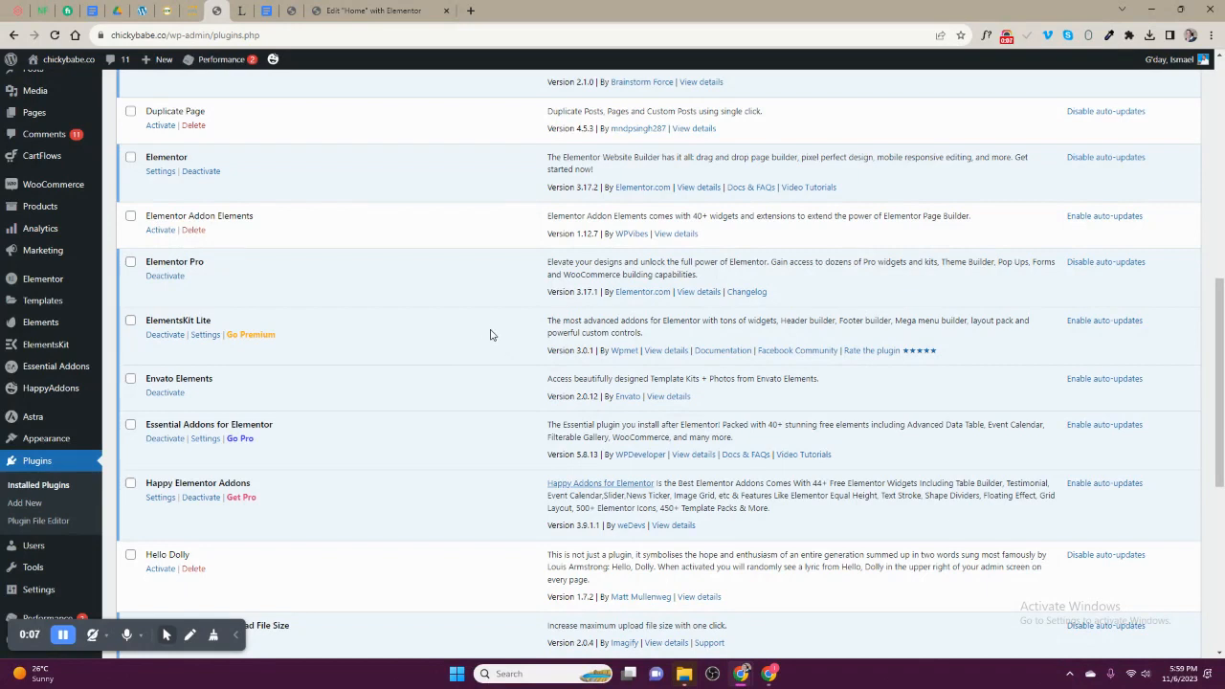
{"action": "mouse_move", "coordinate": [394, 289]}
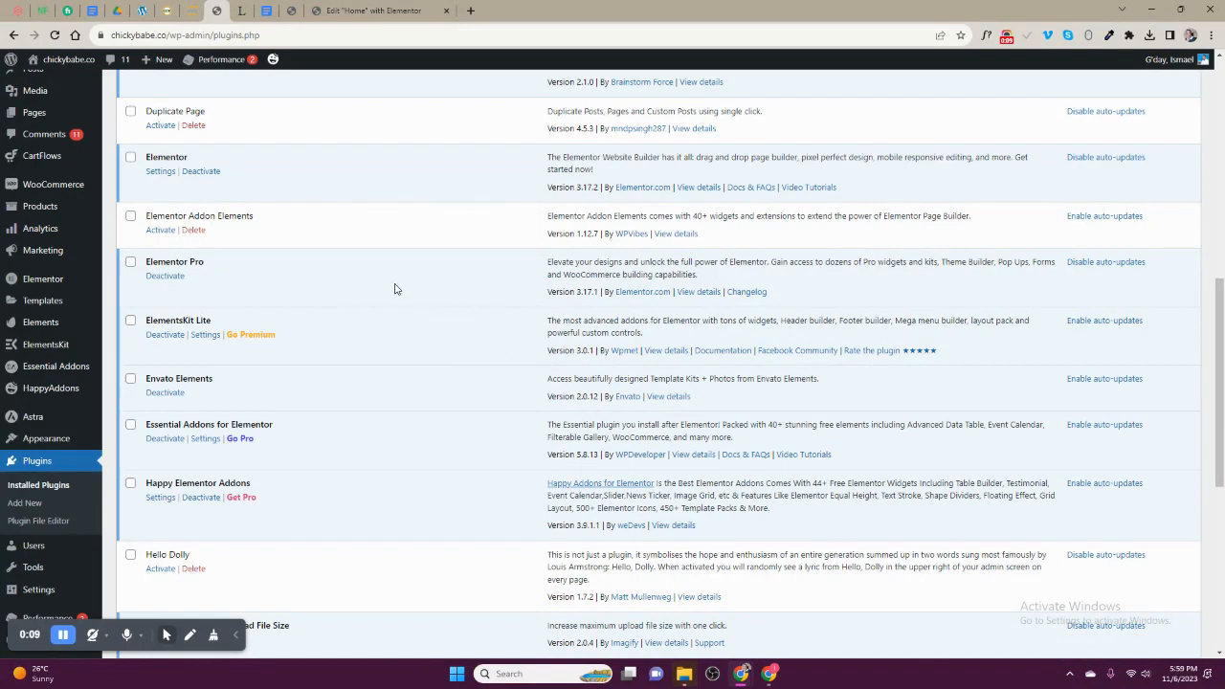
Step: Scroll down the installed Plugins list before heading to the Elementor Popups page
{"action": "scroll", "scroll_direction": "down", "scroll_amount": 3}
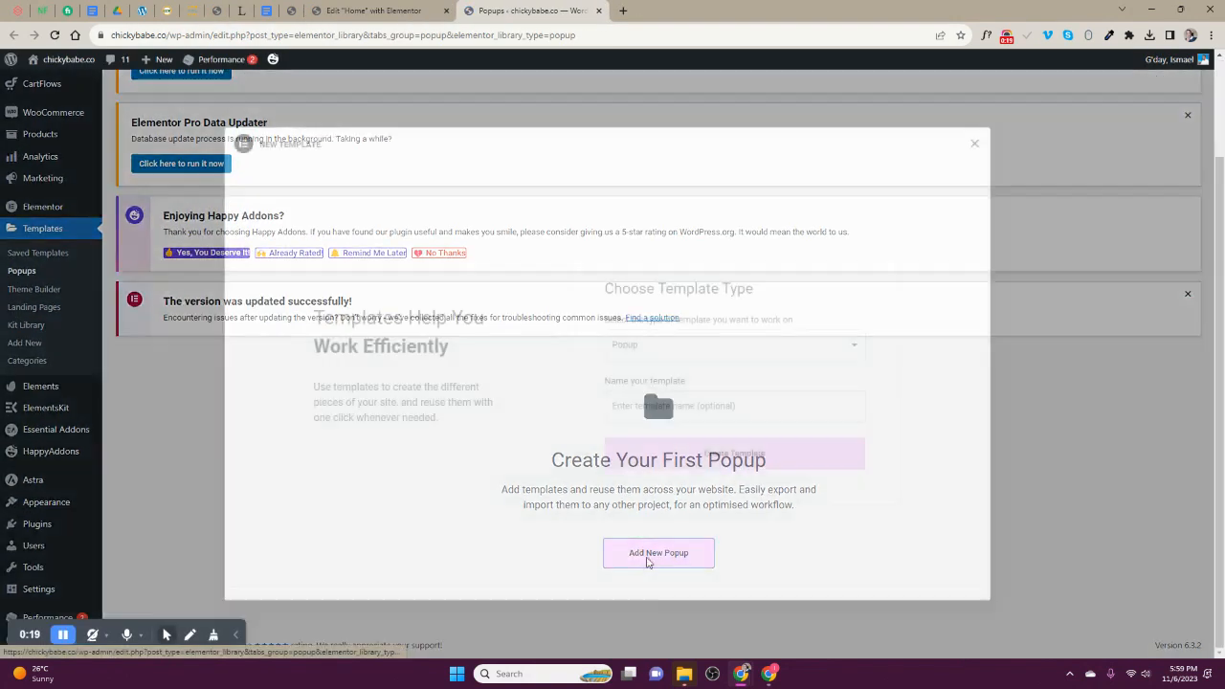
Step: Name the new Popup-type template 'Subscription Popup' and create it
{"action": "left_click", "coordinate": [658, 552]}
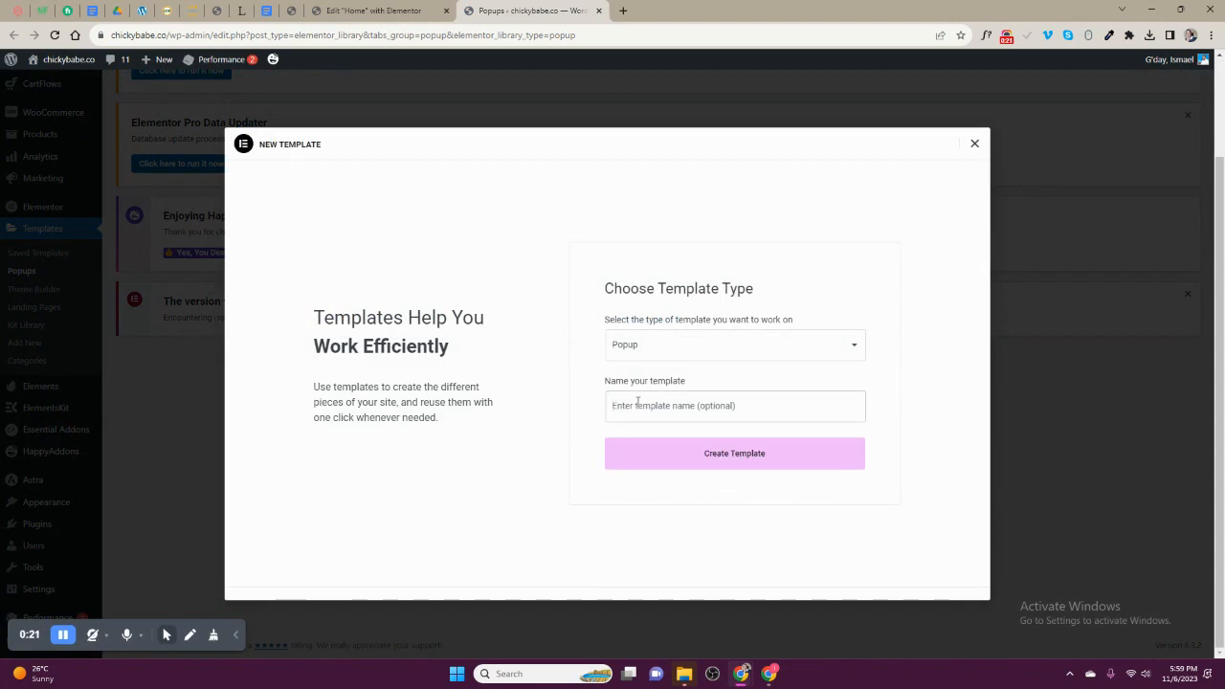
{"action": "type", "text": "Subscription Popup"}
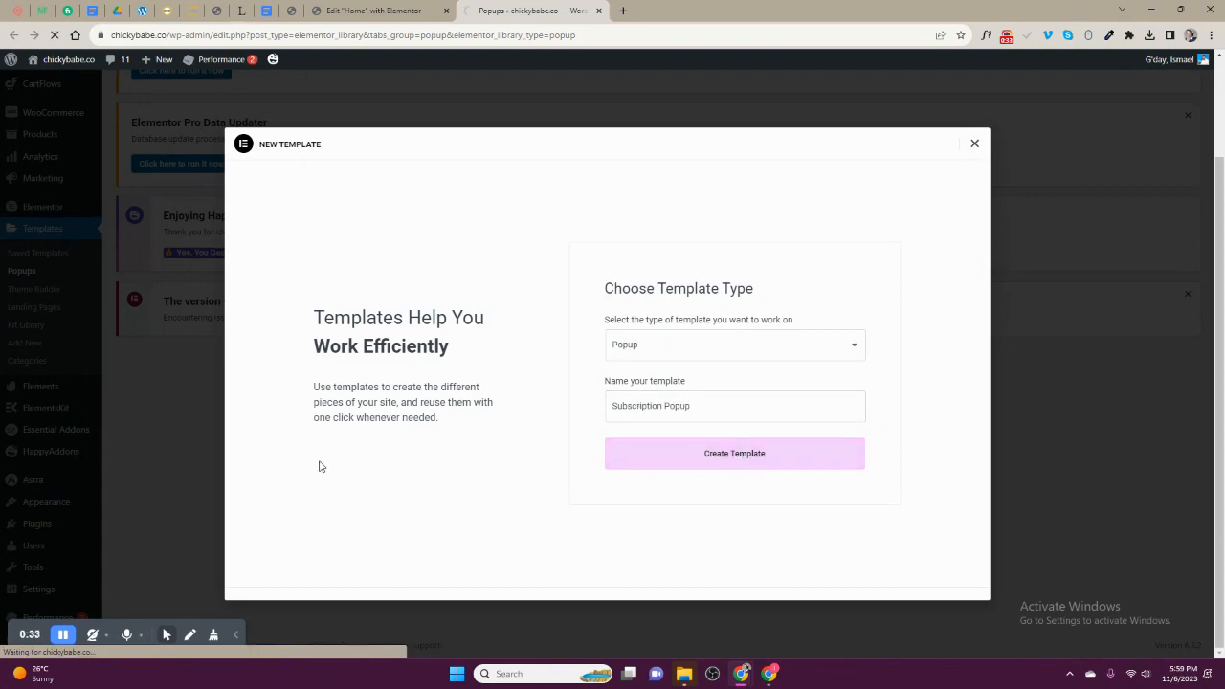
{"action": "left_click", "coordinate": [736, 452]}
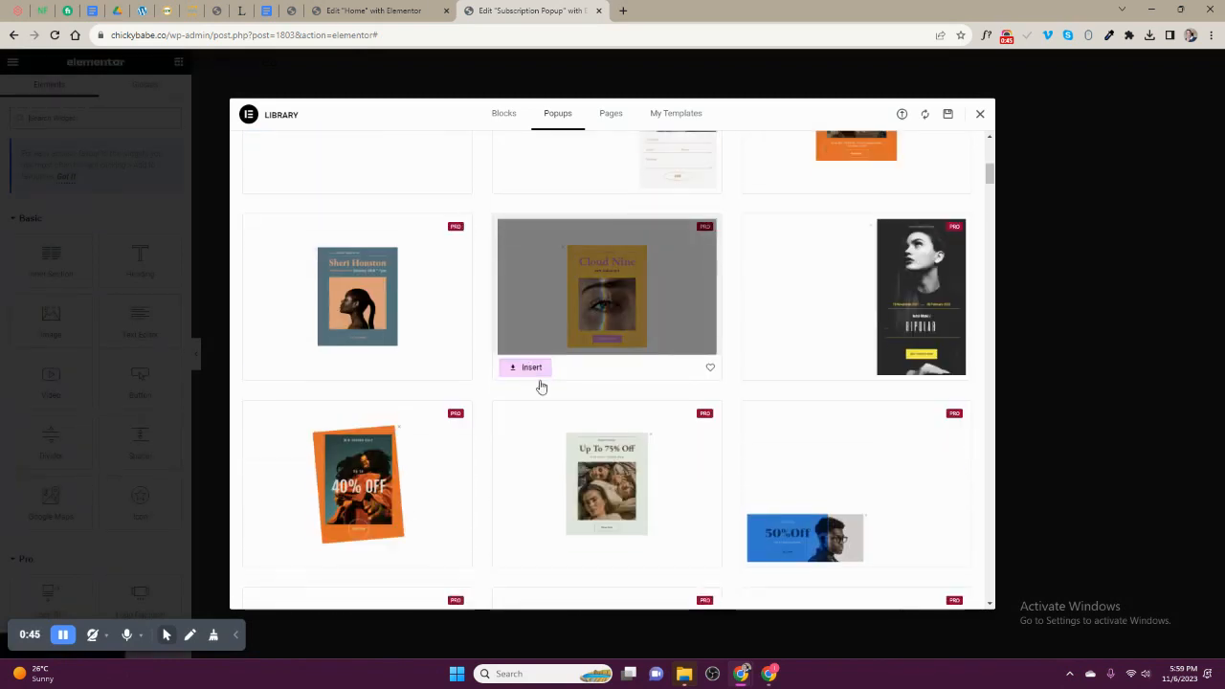
Step: Browse the ready-made popup designs in the Library, then close it for a blank canvas
{"action": "scroll", "scroll_direction": "down", "scroll_amount": 3}
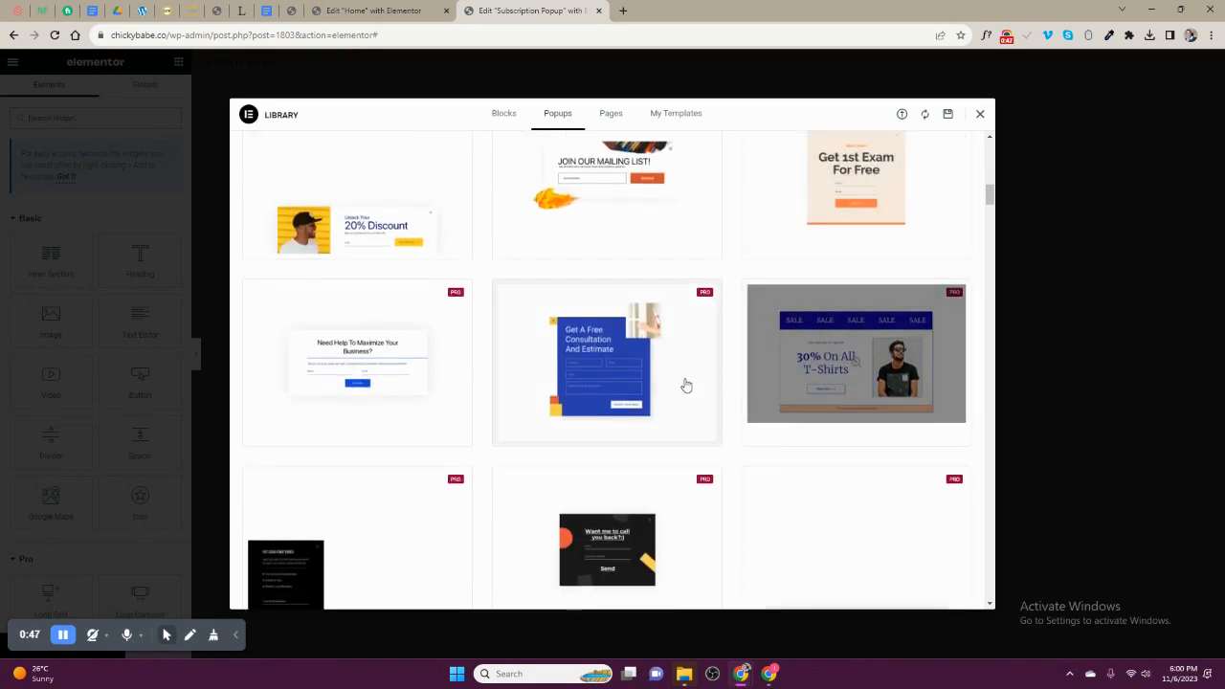
{"action": "scroll", "scroll_direction": "down", "scroll_amount": 3}
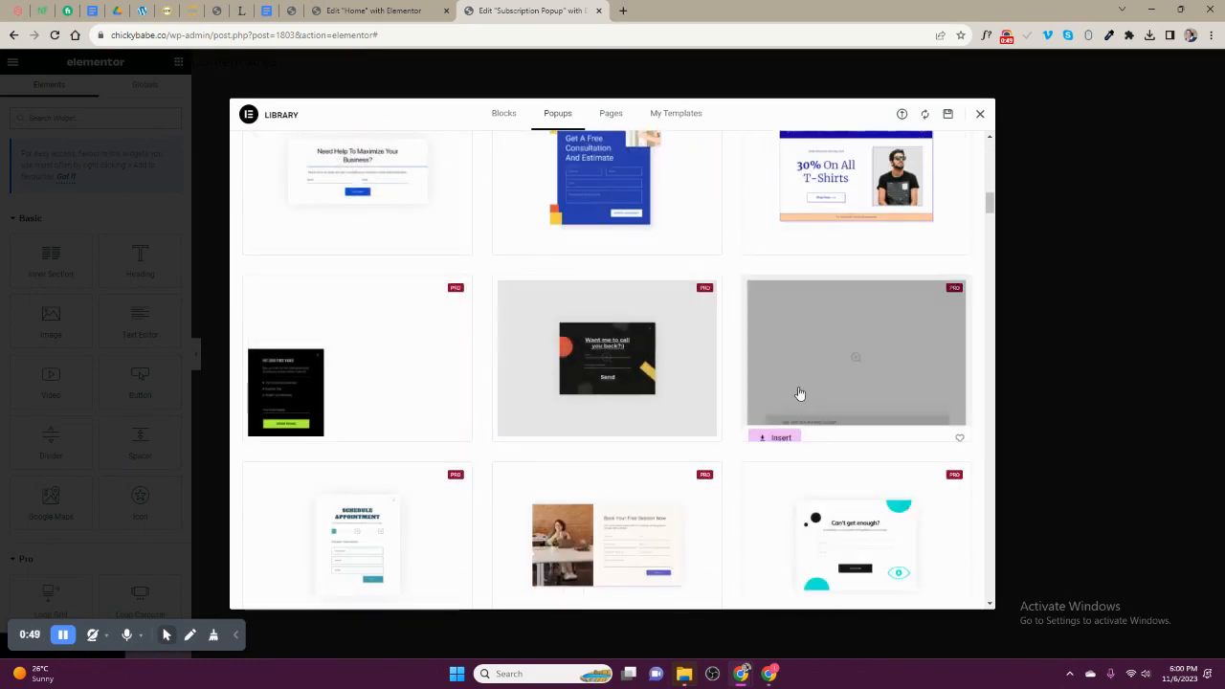
{"action": "scroll", "scroll_direction": "down", "scroll_amount": 3}
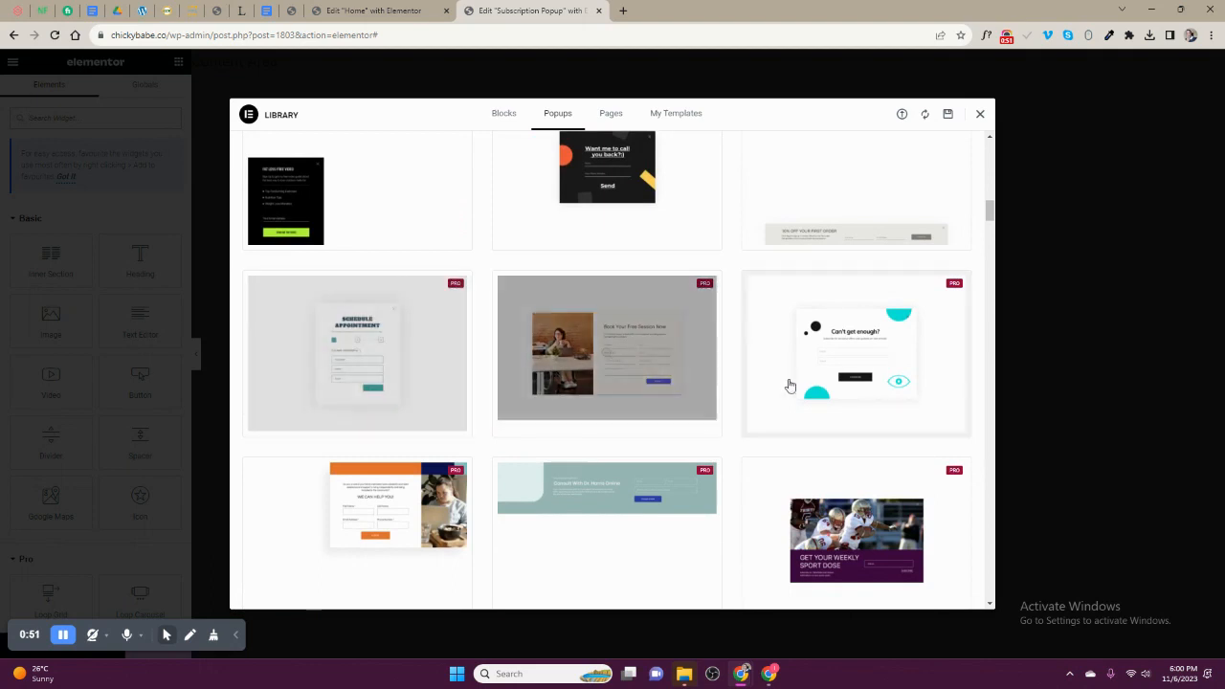
{"action": "scroll", "scroll_direction": "down", "scroll_amount": 3}
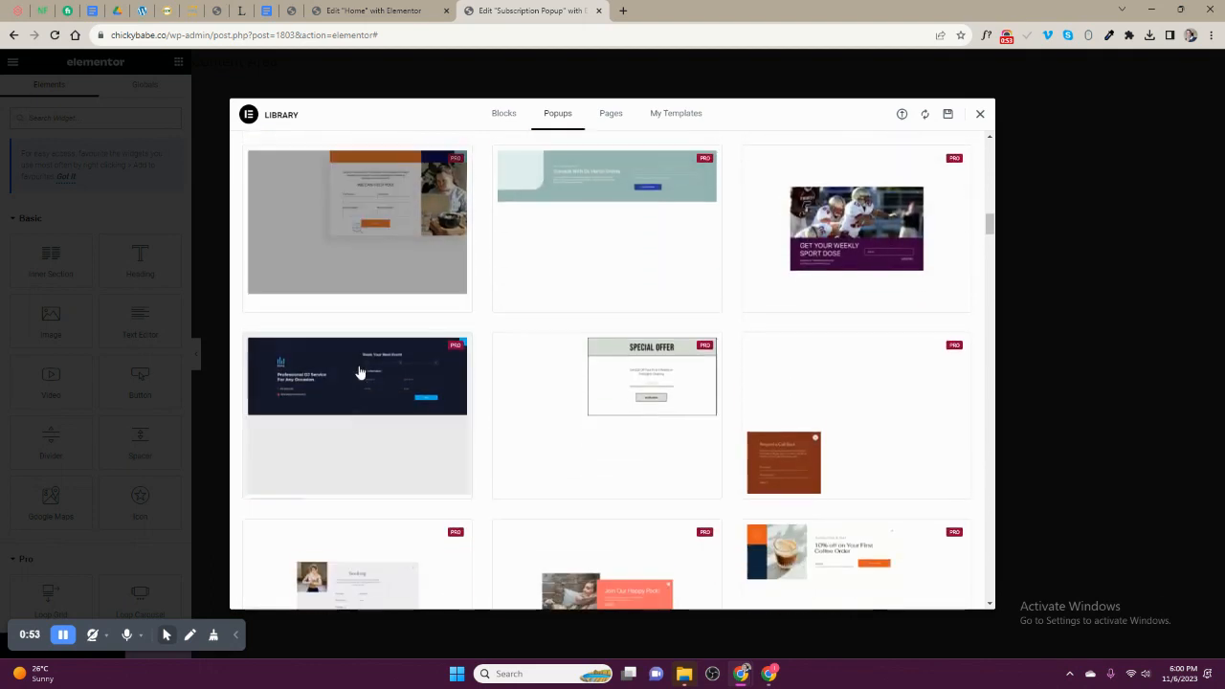
{"action": "scroll", "scroll_direction": "down", "scroll_amount": 3}
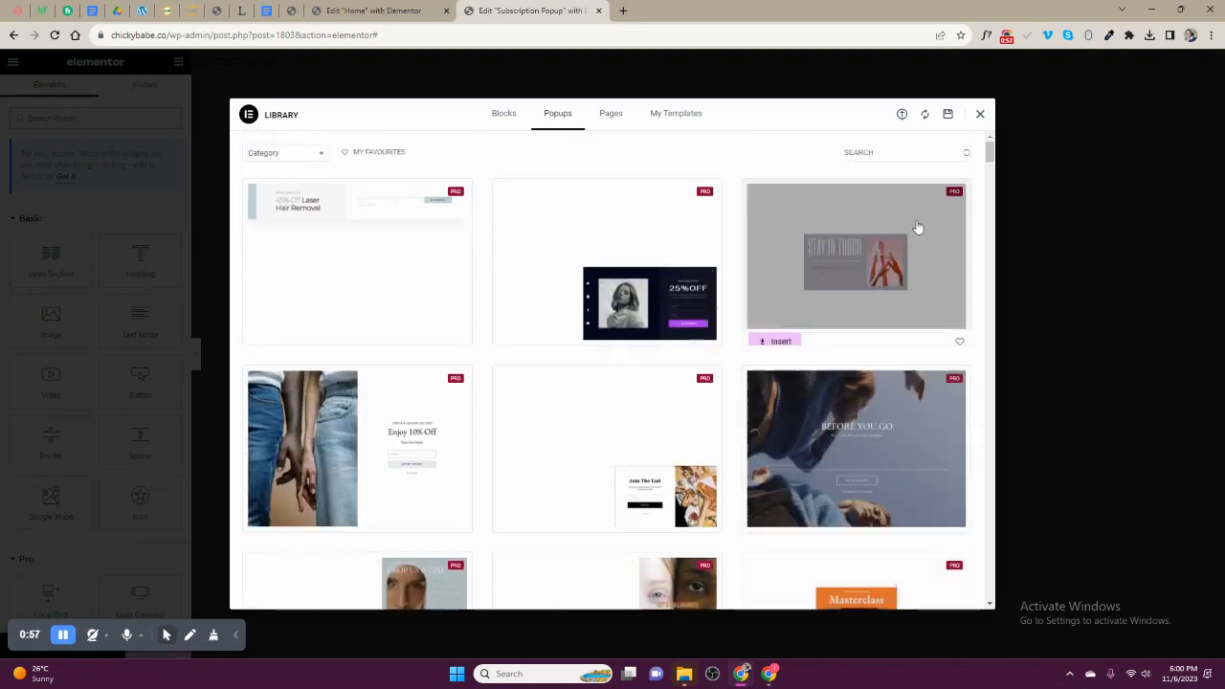
{"action": "left_click", "coordinate": [980, 115]}
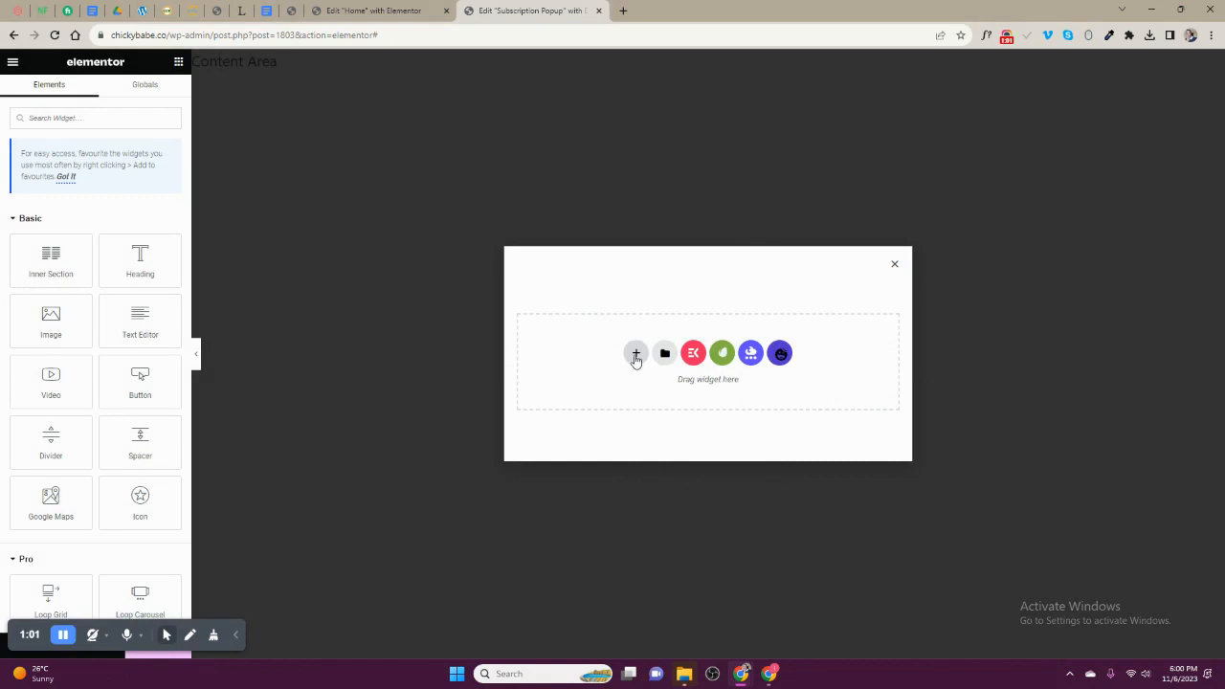
Step: Add a single-column section to the popup, check Popup Settings, and publish the popup
{"action": "left_click", "coordinate": [636, 352]}
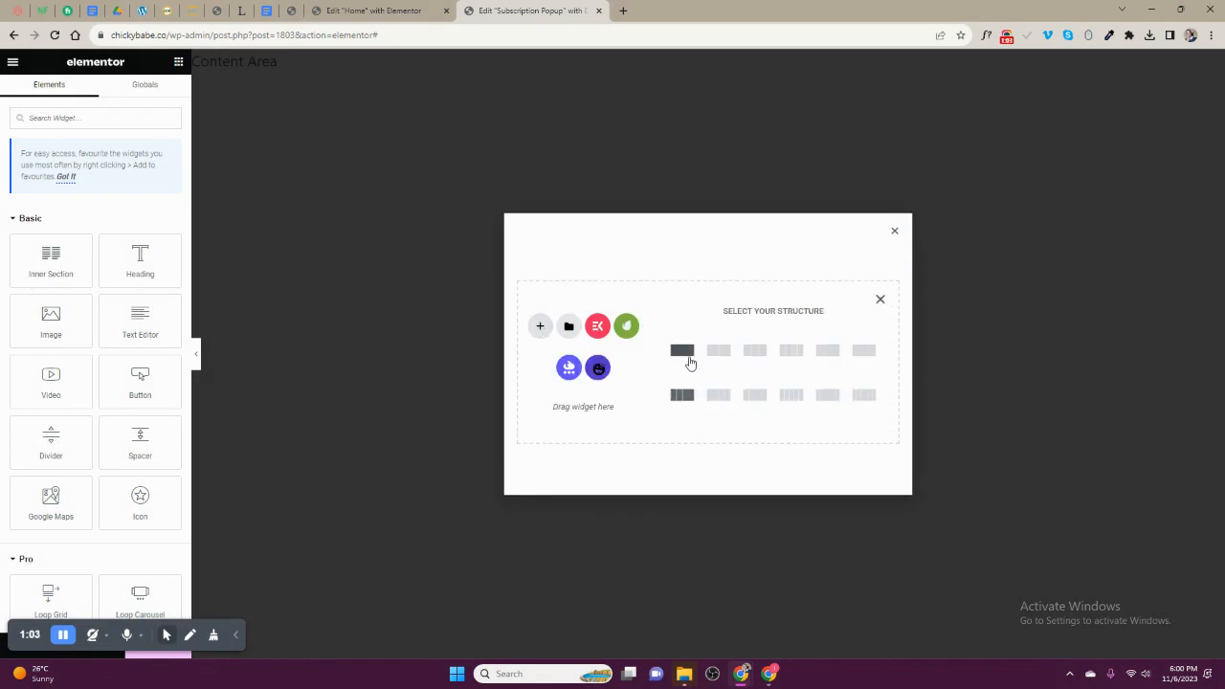
{"action": "left_click", "coordinate": [682, 348]}
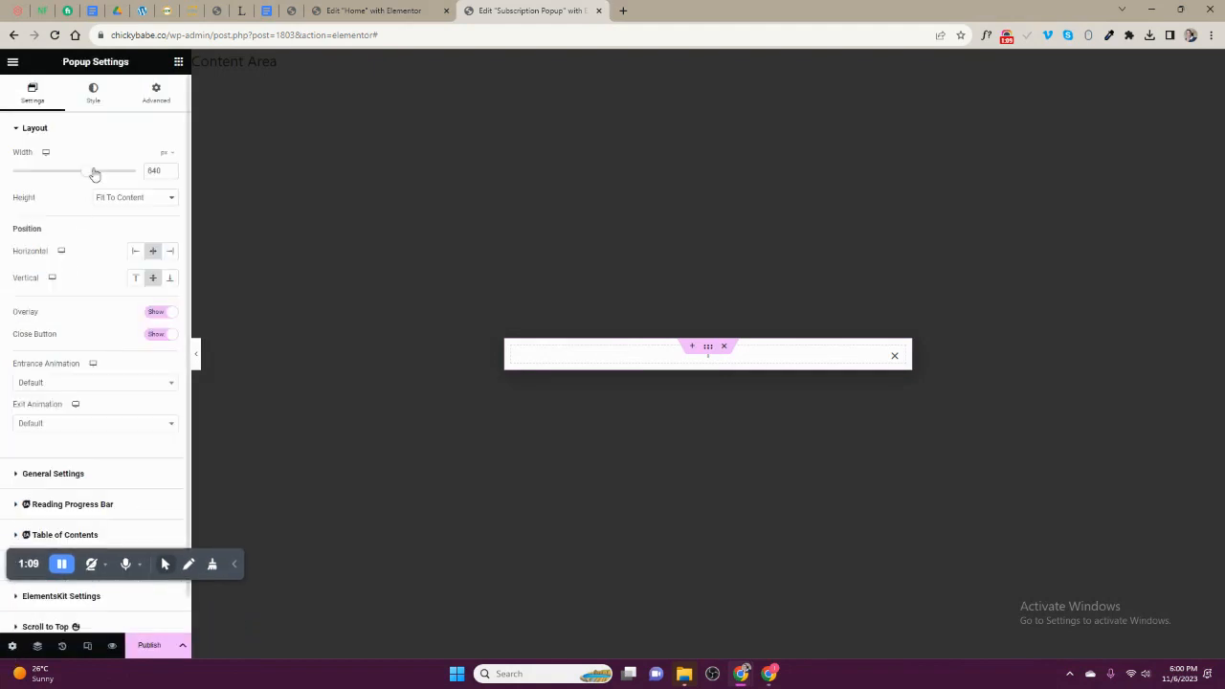
{"action": "left_click", "coordinate": [157, 92]}
{"action": "type", "text": "30"}
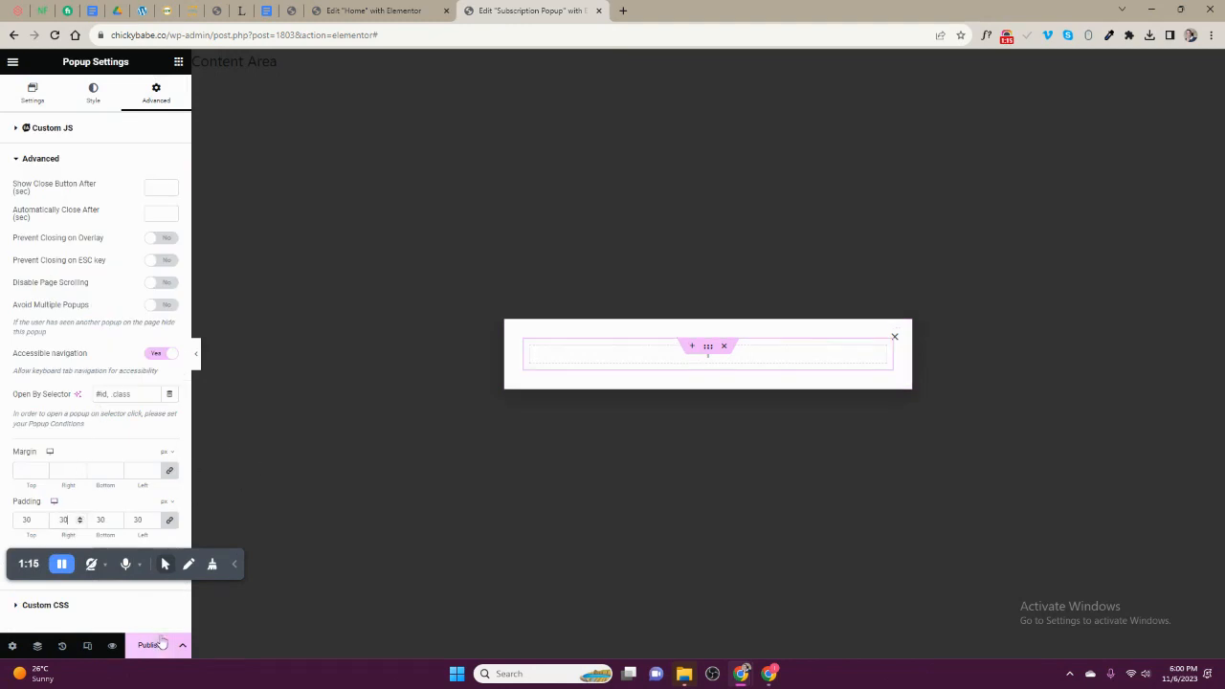
{"action": "left_click", "coordinate": [150, 643]}
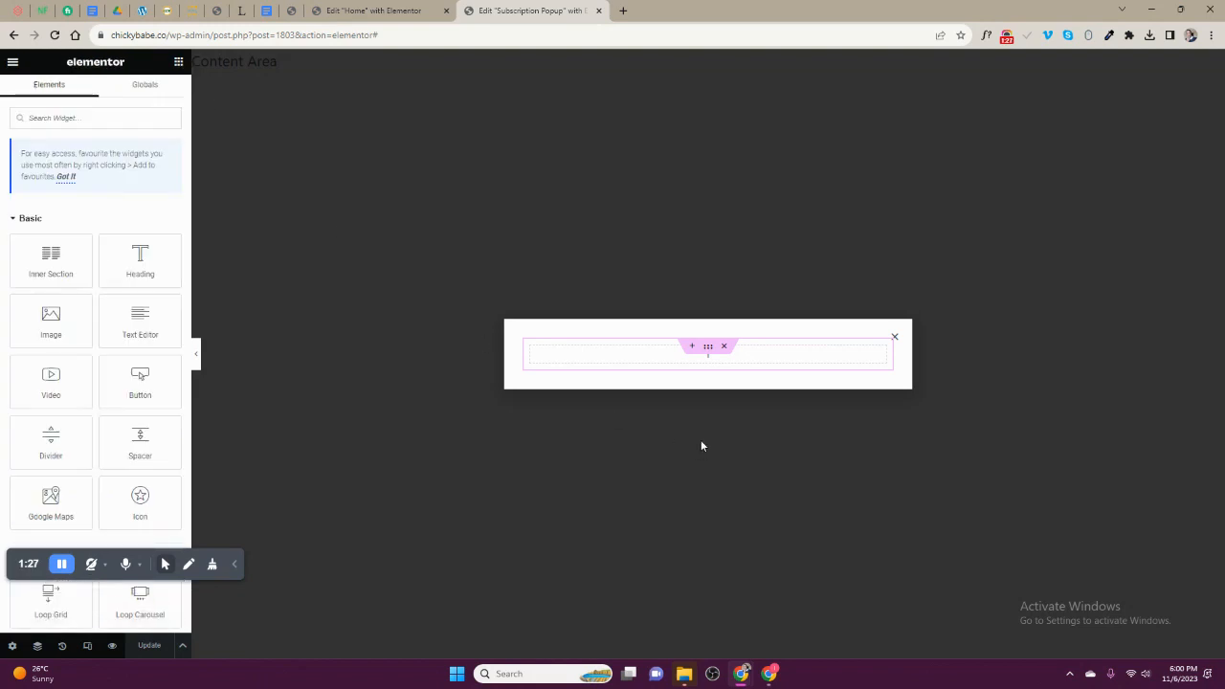
Step: Add a heading to the section and search the widgets for a form to add
{"action": "left_click_drag", "start_coordinate": [140, 260], "coordinate": [559, 354]}
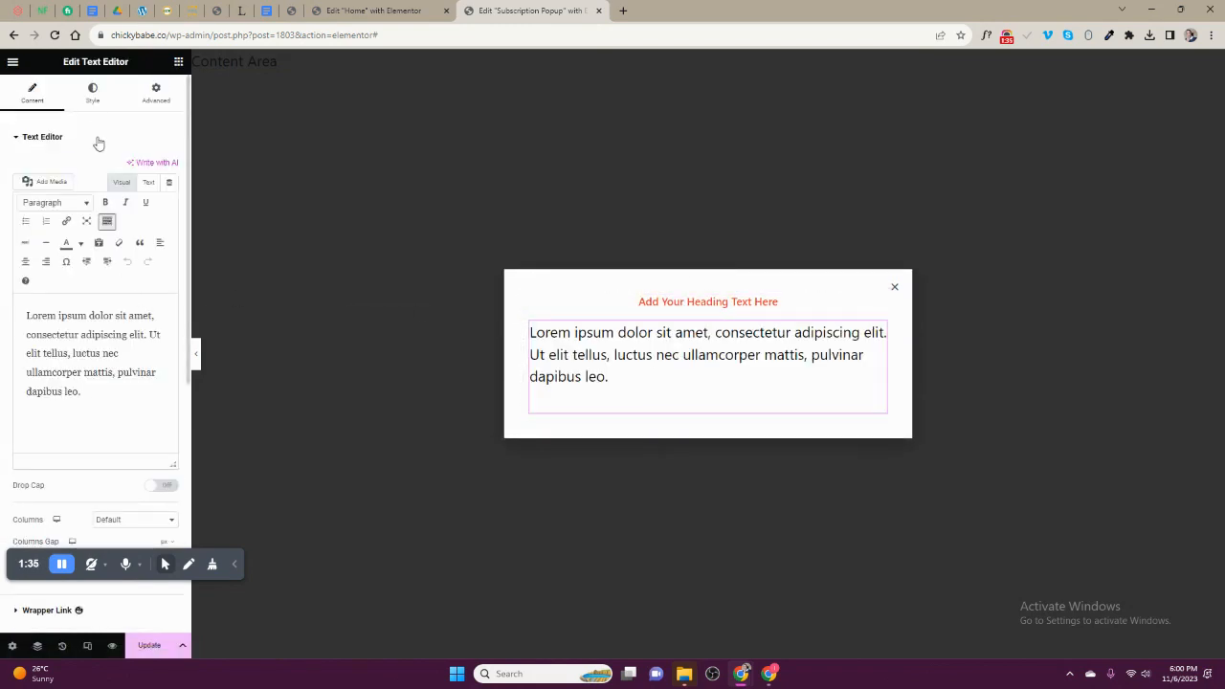
{"action": "left_click", "coordinate": [91, 92]}
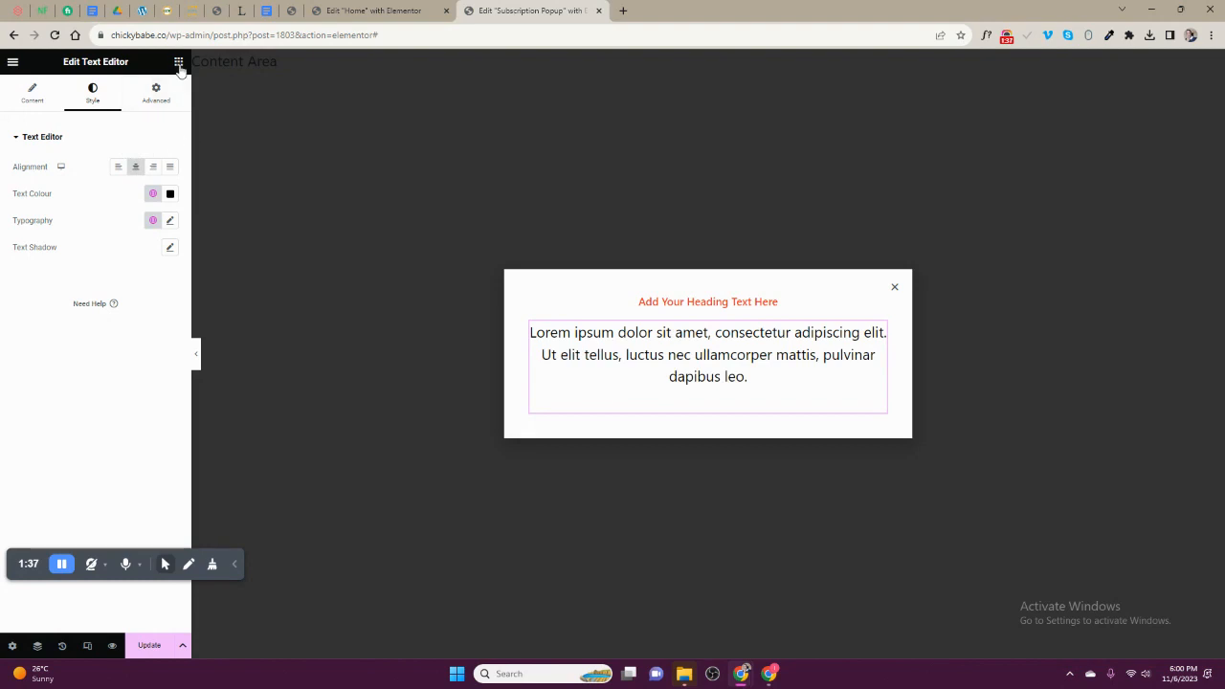
{"action": "left_click", "coordinate": [180, 62]}
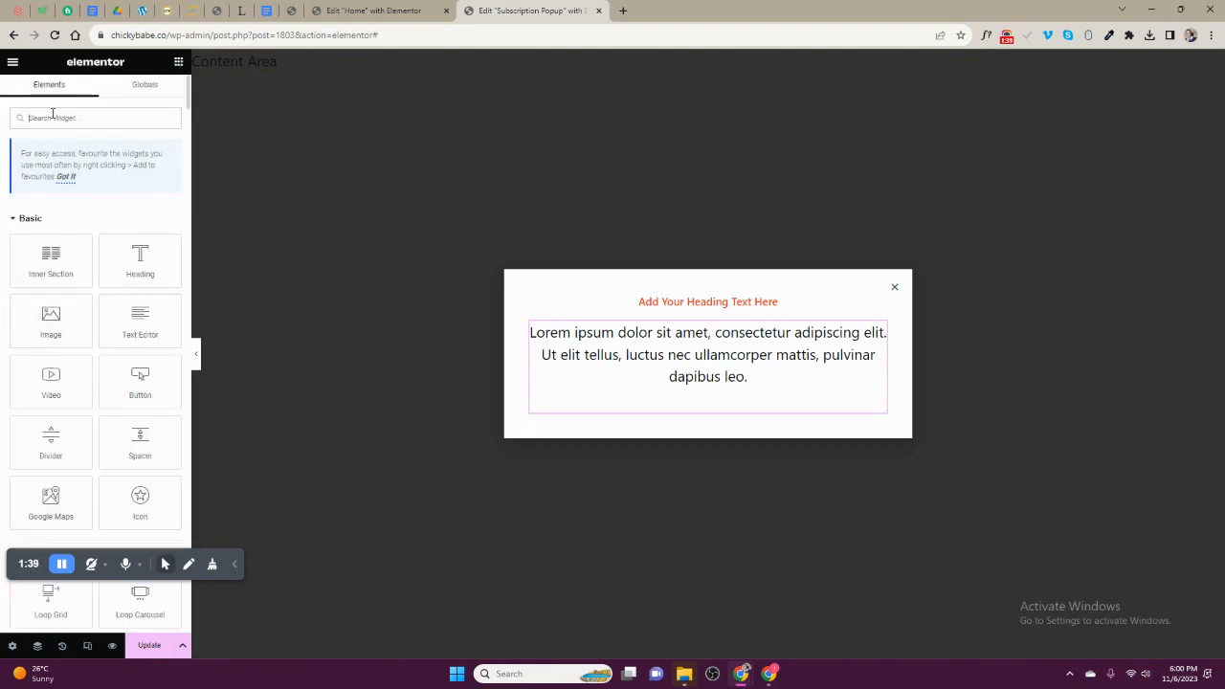
{"action": "type", "text": "form"}
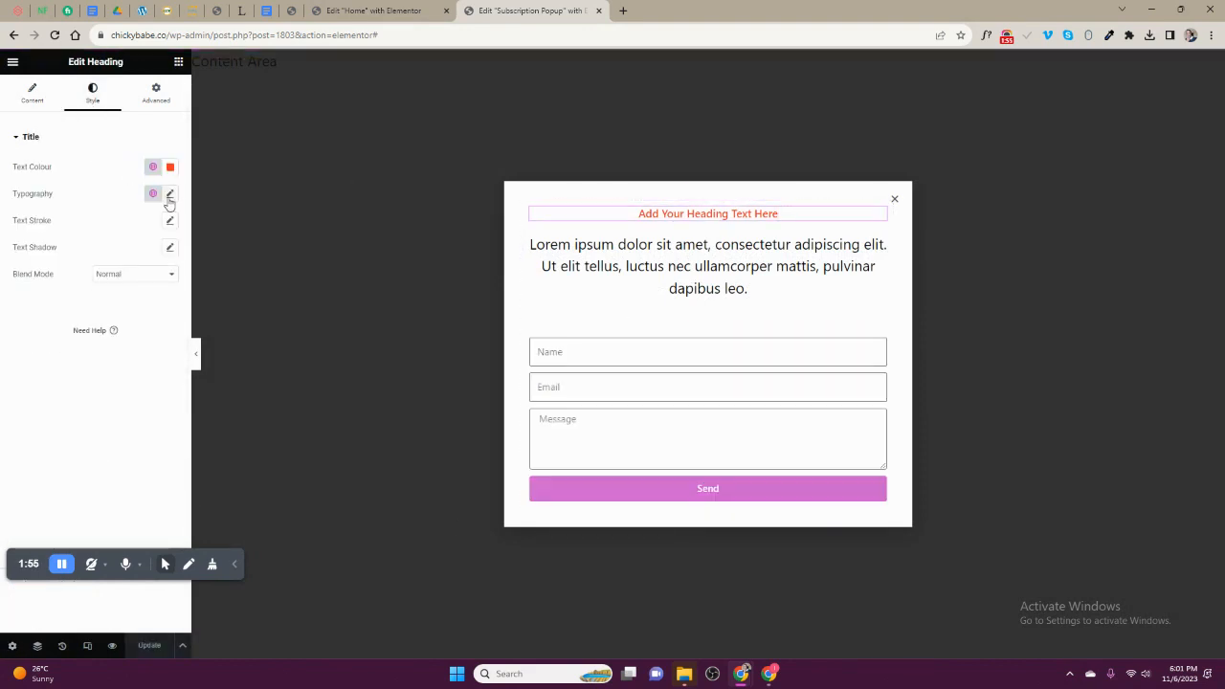
Step: Enlarge the heading's font size in Typography and start publishing the popup
{"action": "left_click", "coordinate": [169, 193]}
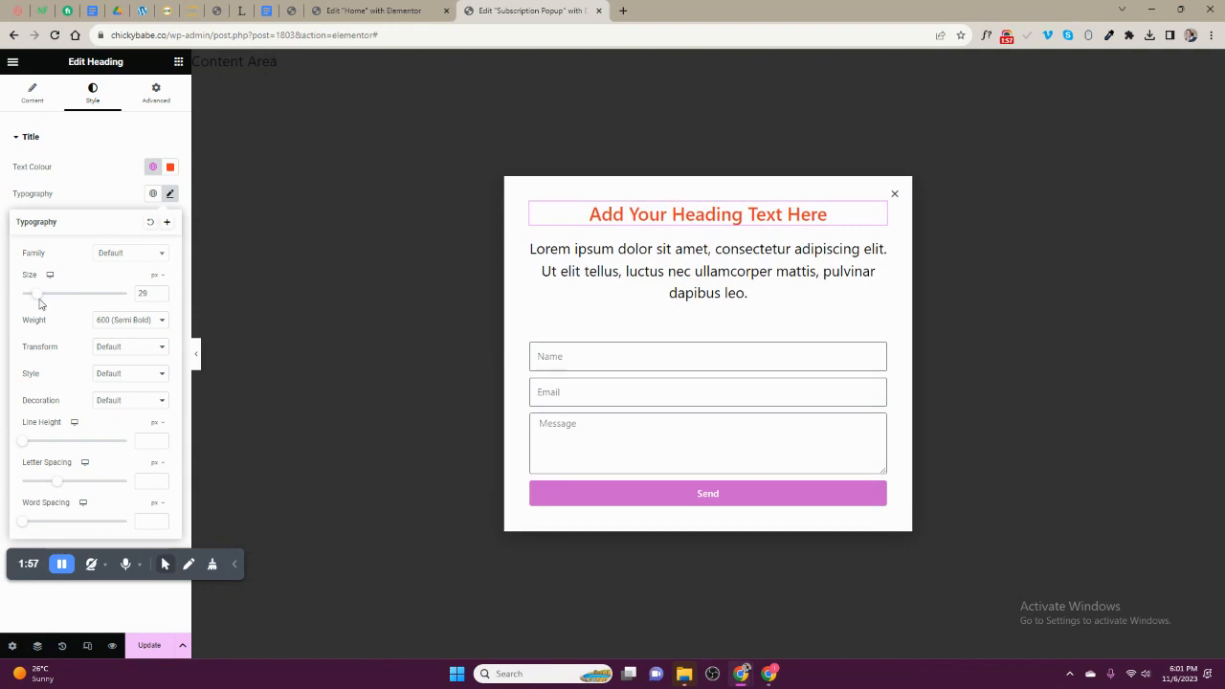
{"action": "left_click", "coordinate": [709, 272]}
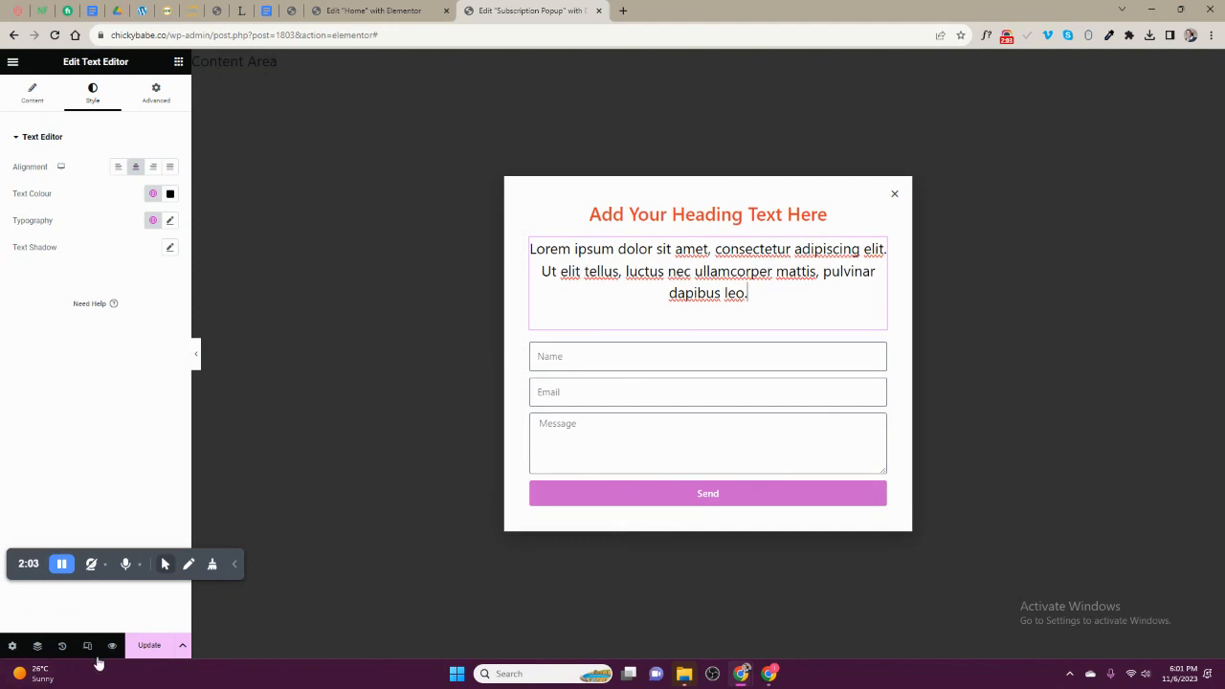
{"action": "left_click", "coordinate": [150, 645]}
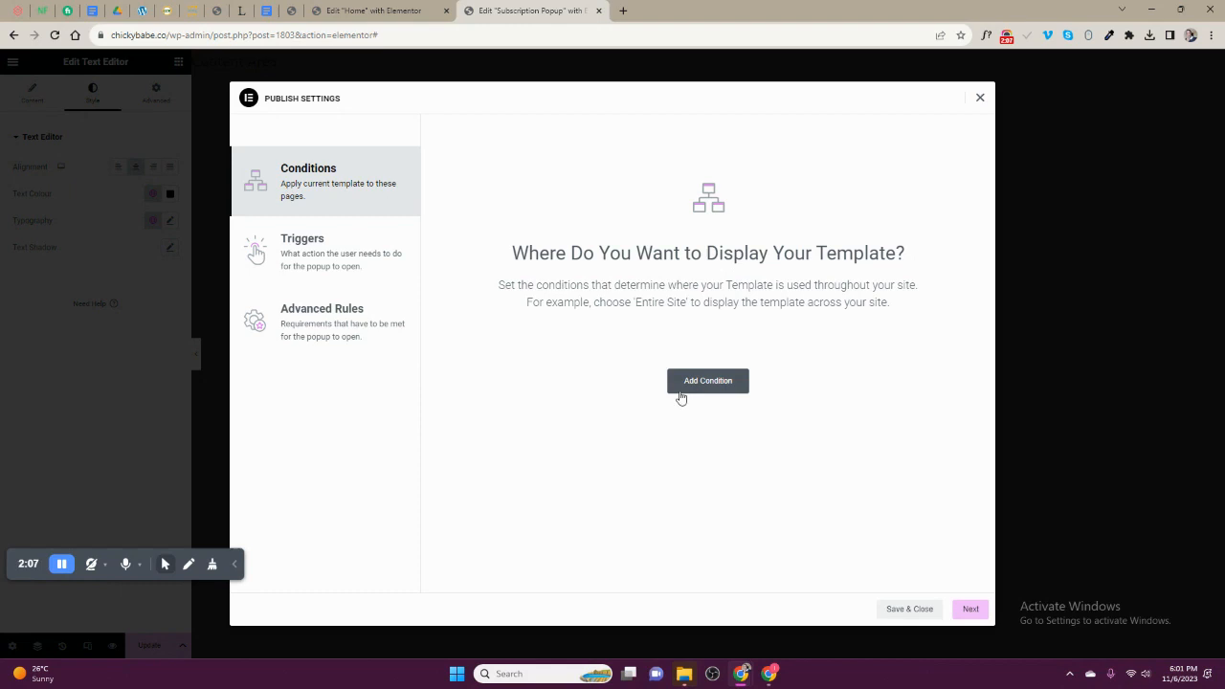
Step: Include the Entire Site condition, trigger on page load, show on All Browsers, then Save & Close
{"action": "left_click", "coordinate": [708, 381]}
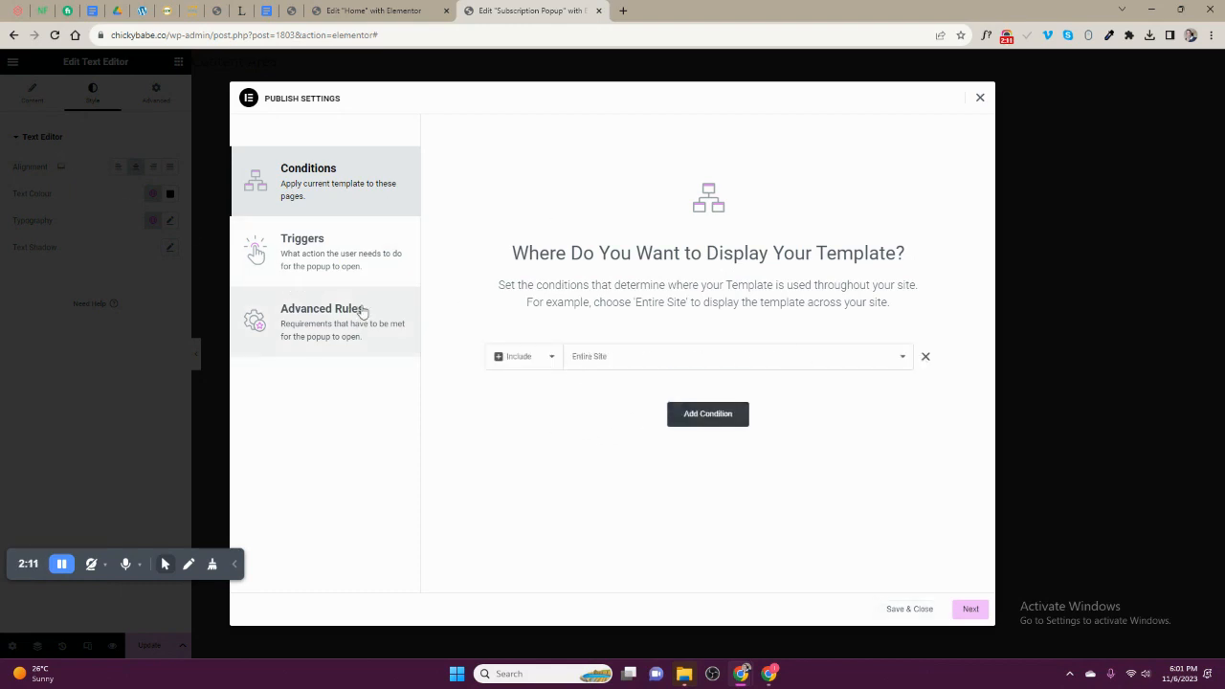
{"action": "left_click", "coordinate": [735, 356]}
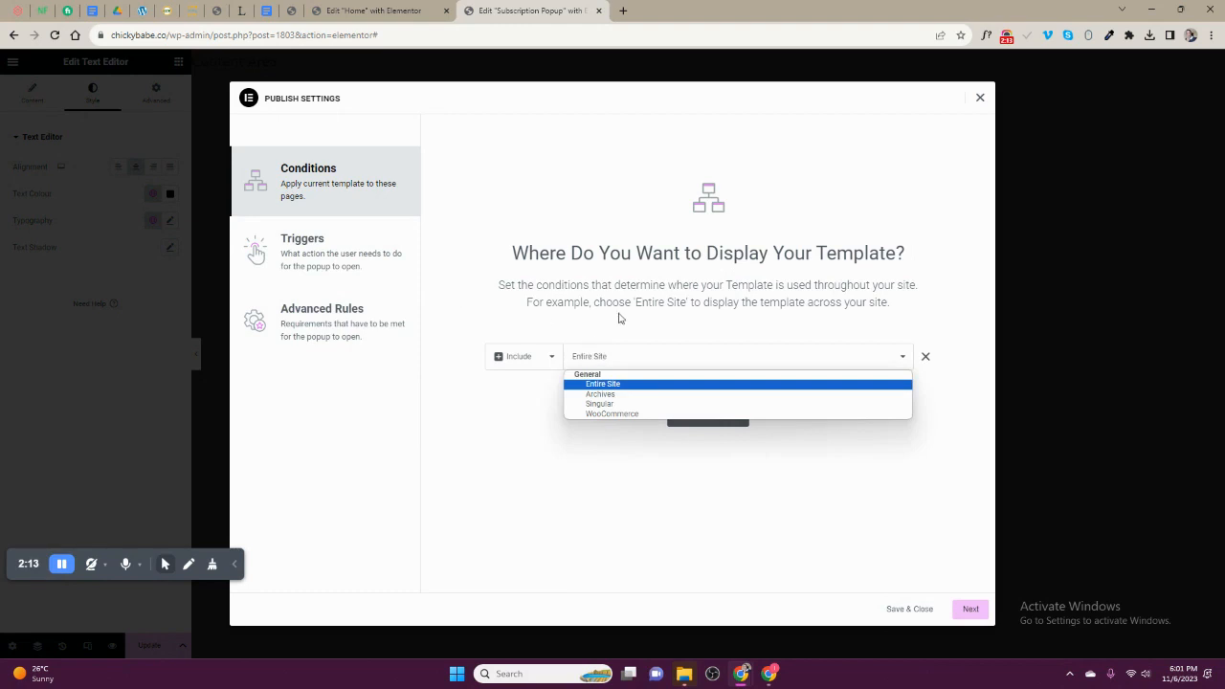
{"action": "mouse_move", "coordinate": [614, 402]}
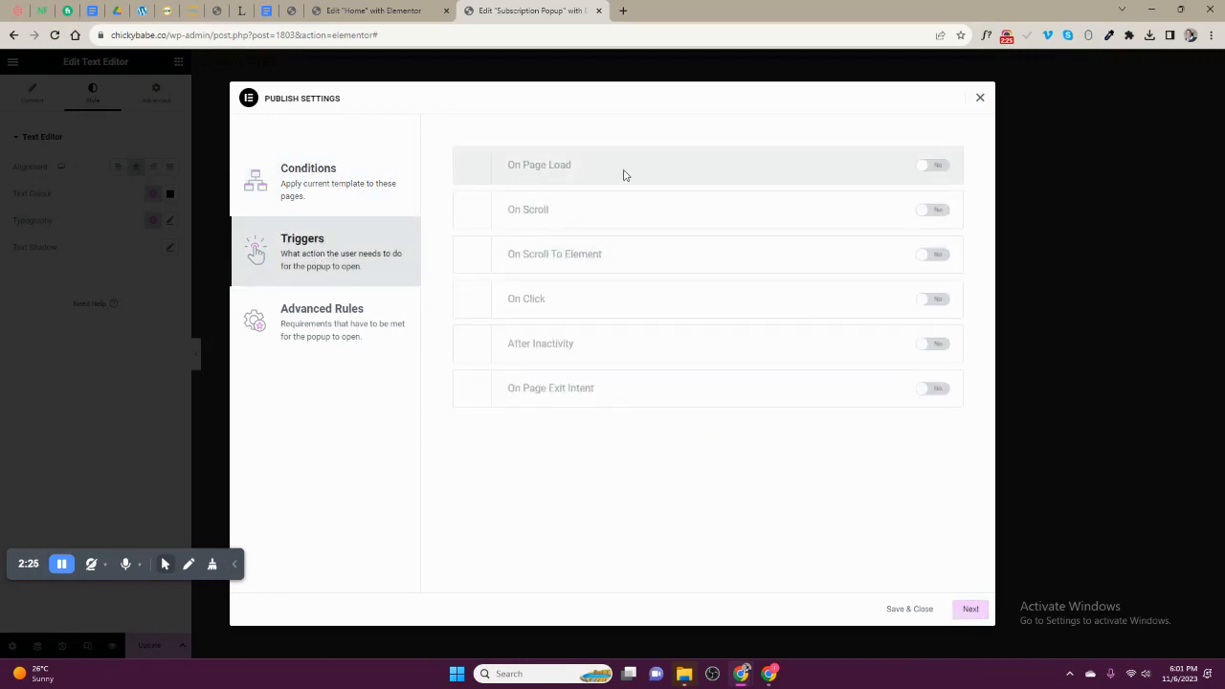
{"action": "left_click", "coordinate": [932, 164]}
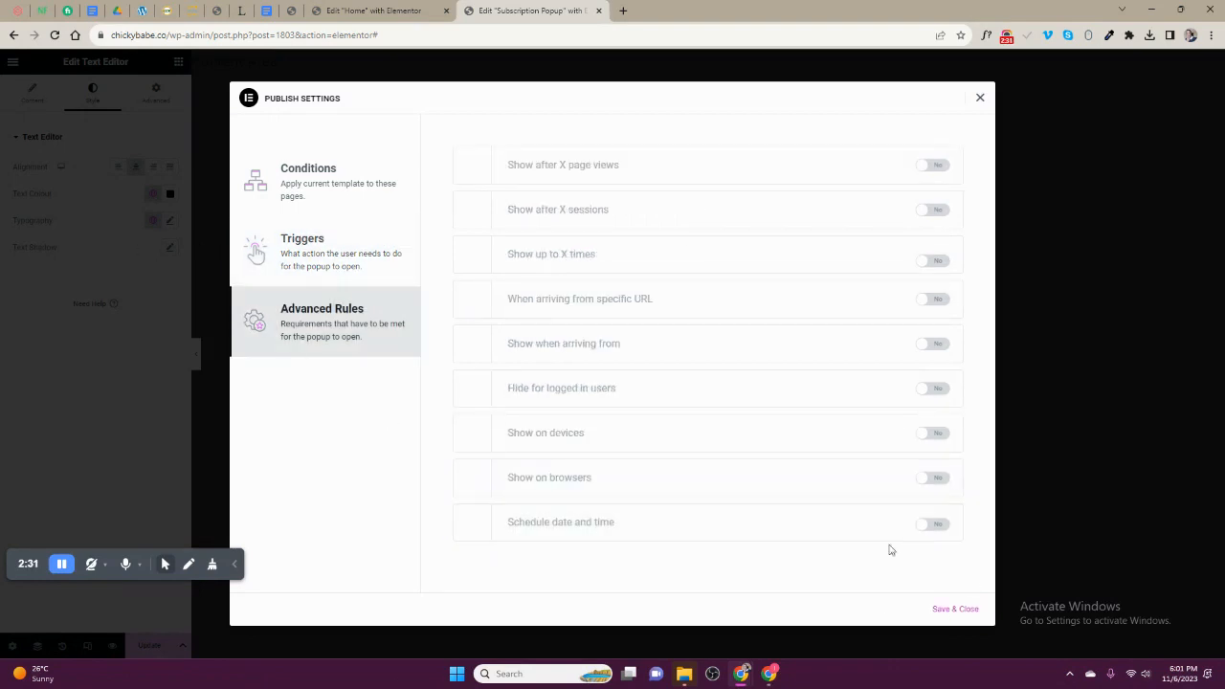
{"action": "mouse_move", "coordinate": [567, 488]}
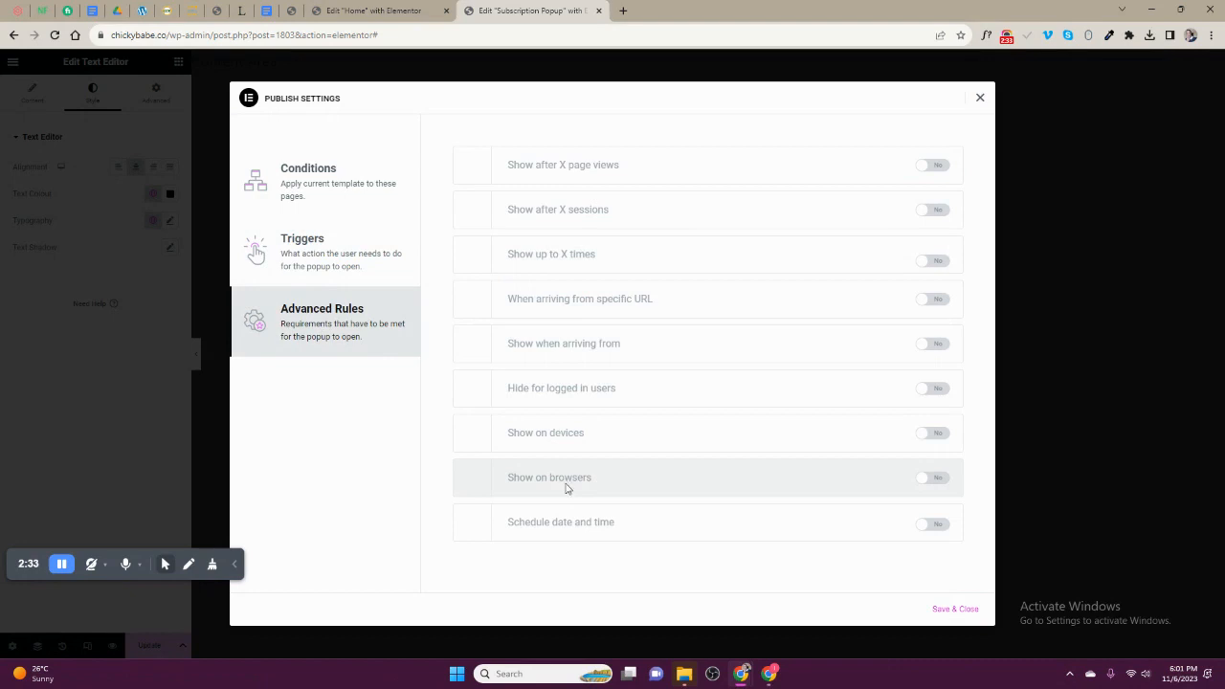
{"action": "left_click", "coordinate": [933, 478]}
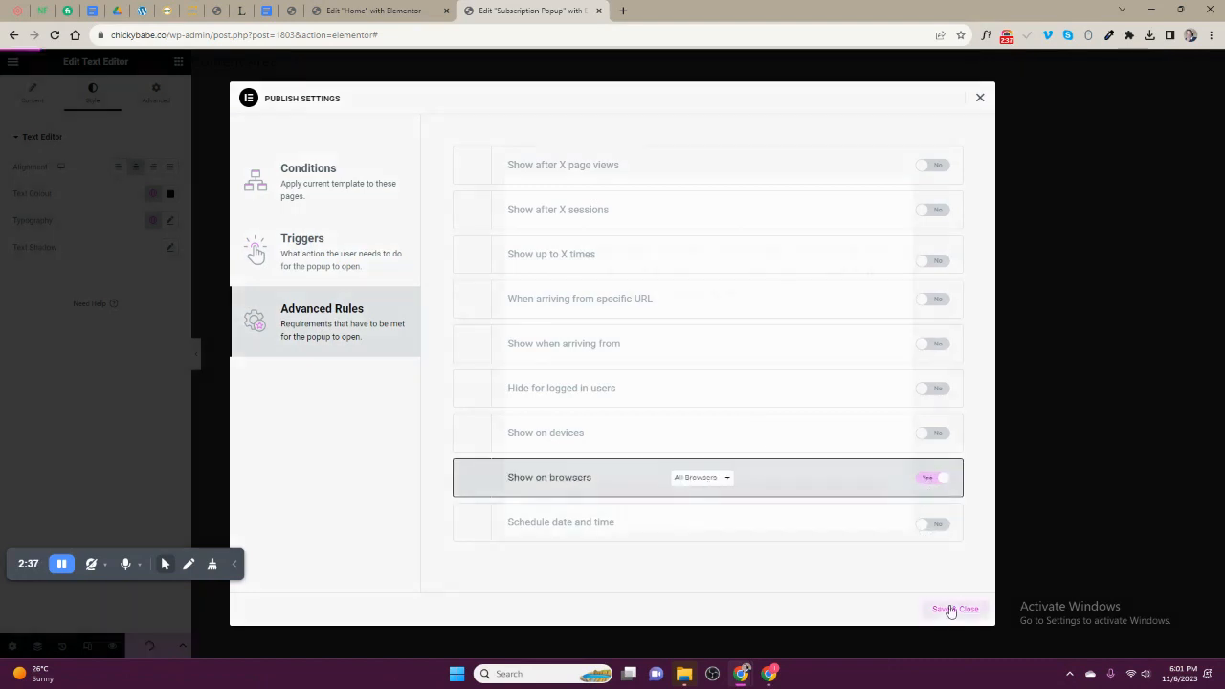
{"action": "left_click", "coordinate": [953, 609]}
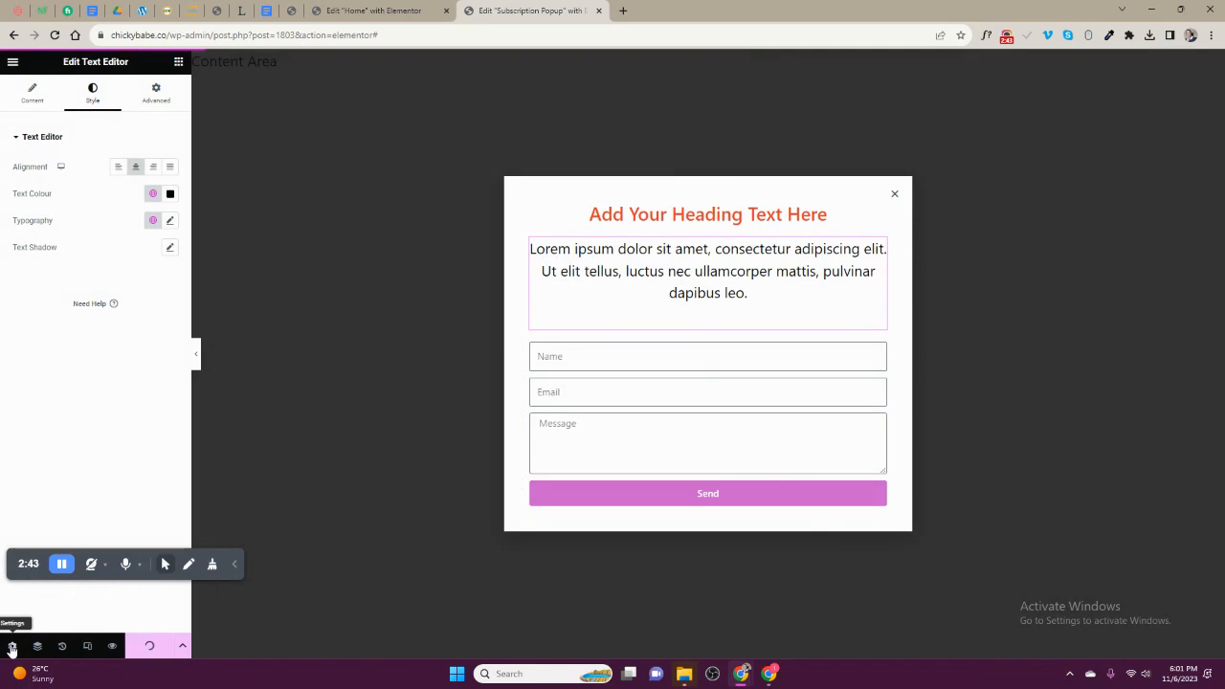
Step: Set the popup's entrance animation to Fade In and exit animation to Fade Out, 0.4 s duration
{"action": "left_click", "coordinate": [31, 92]}
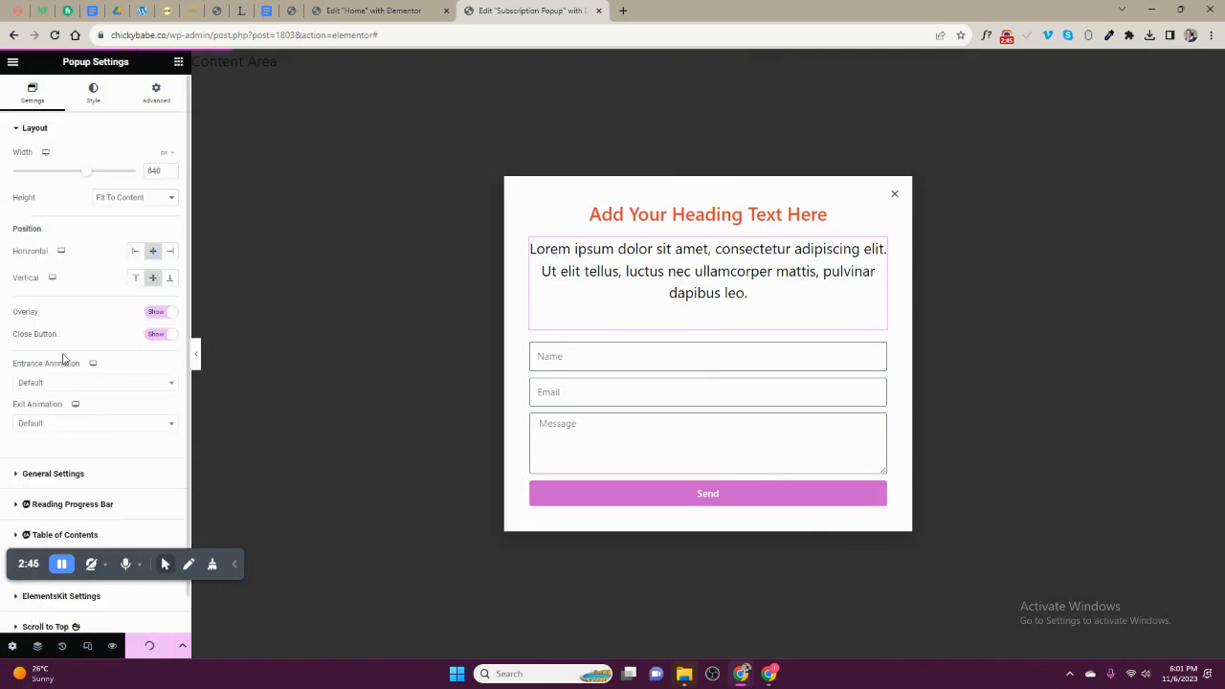
{"action": "mouse_move", "coordinate": [61, 280]}
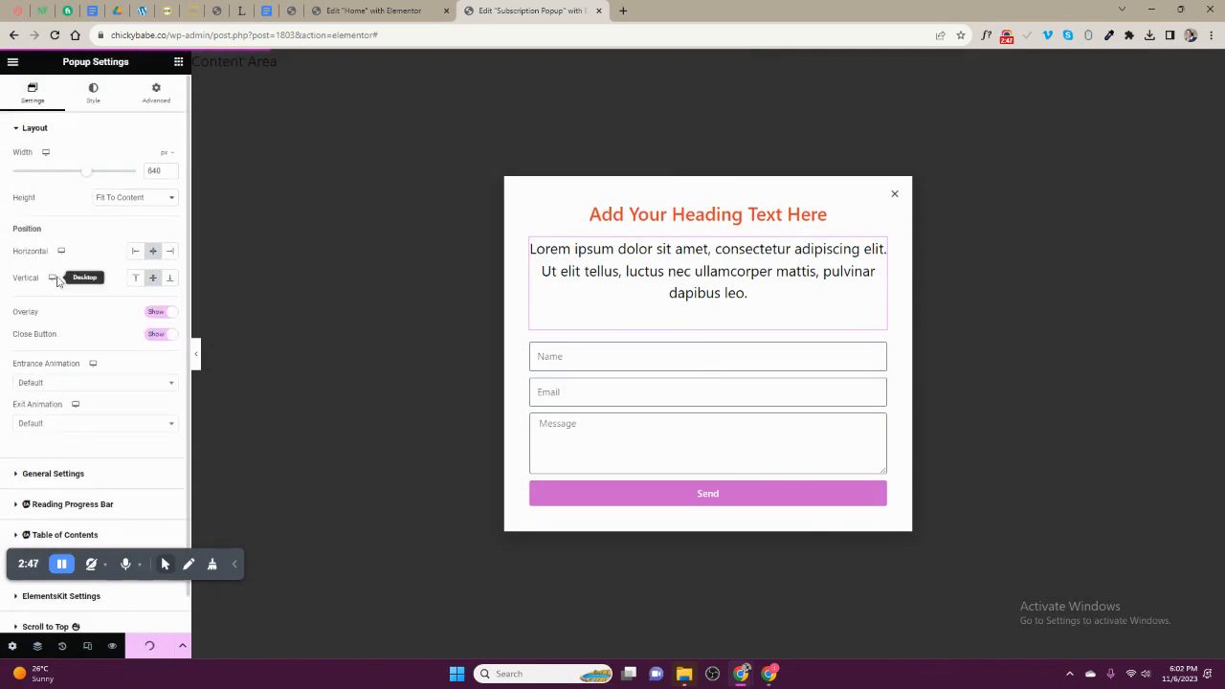
{"action": "left_click", "coordinate": [92, 344]}
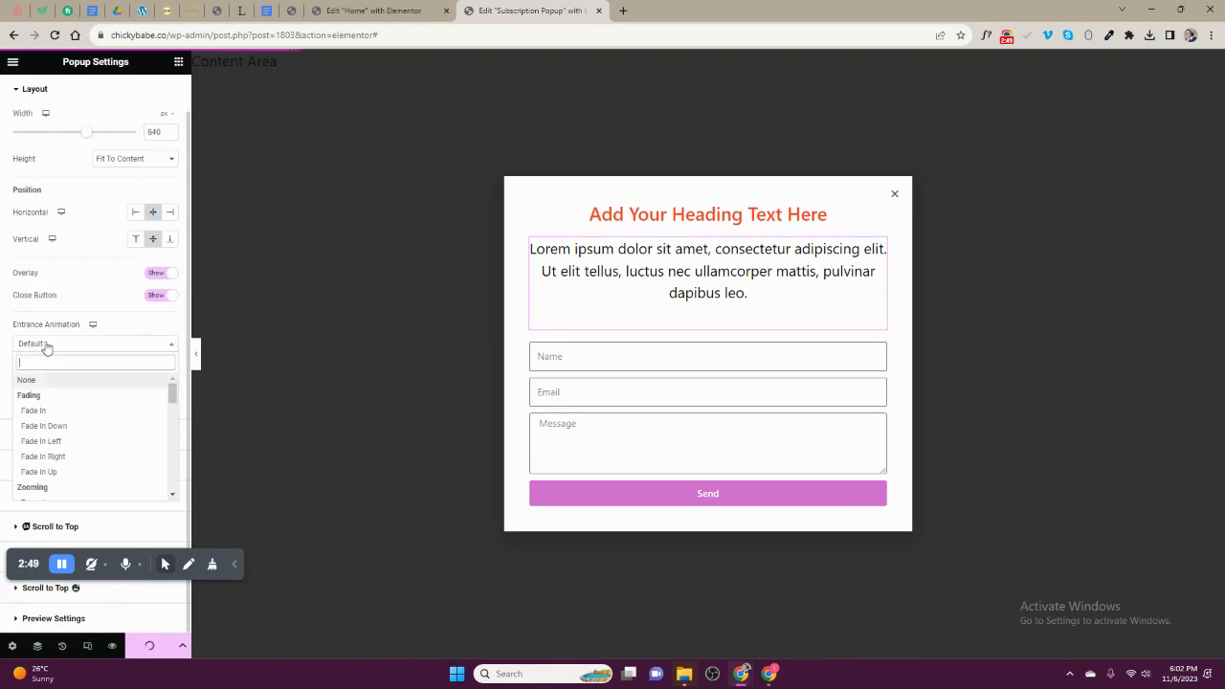
{"action": "left_click", "coordinate": [33, 410]}
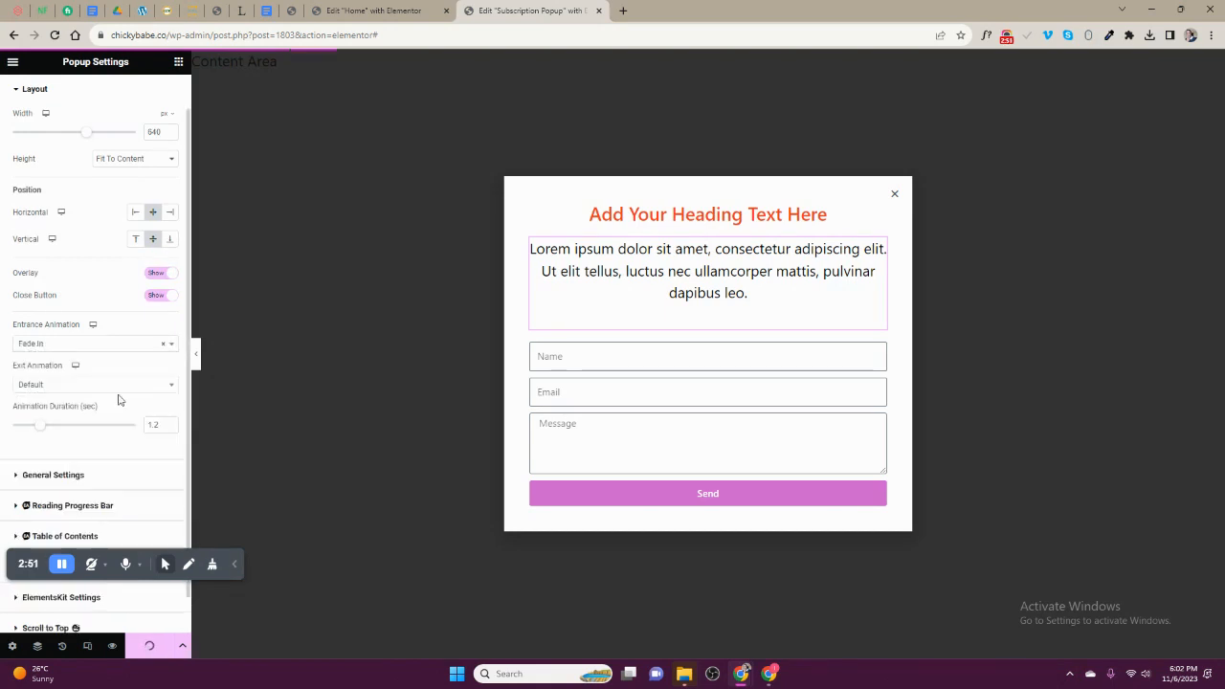
{"action": "mouse_move", "coordinate": [157, 321]}
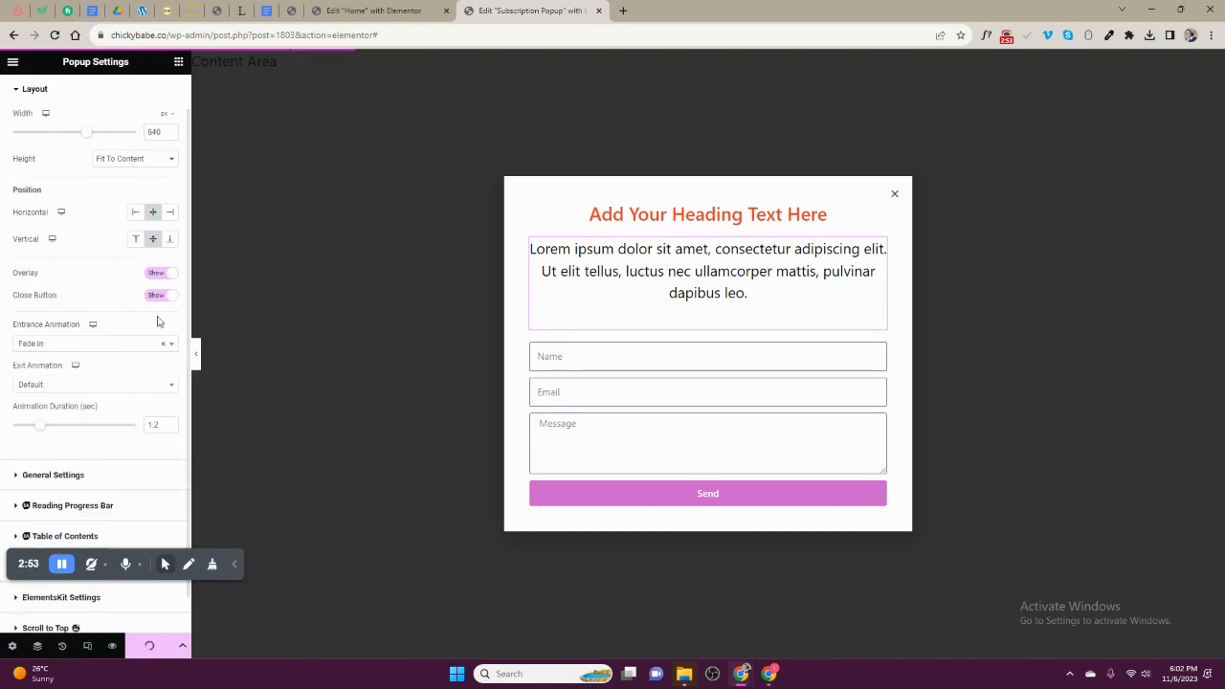
{"action": "left_click", "coordinate": [94, 94]}
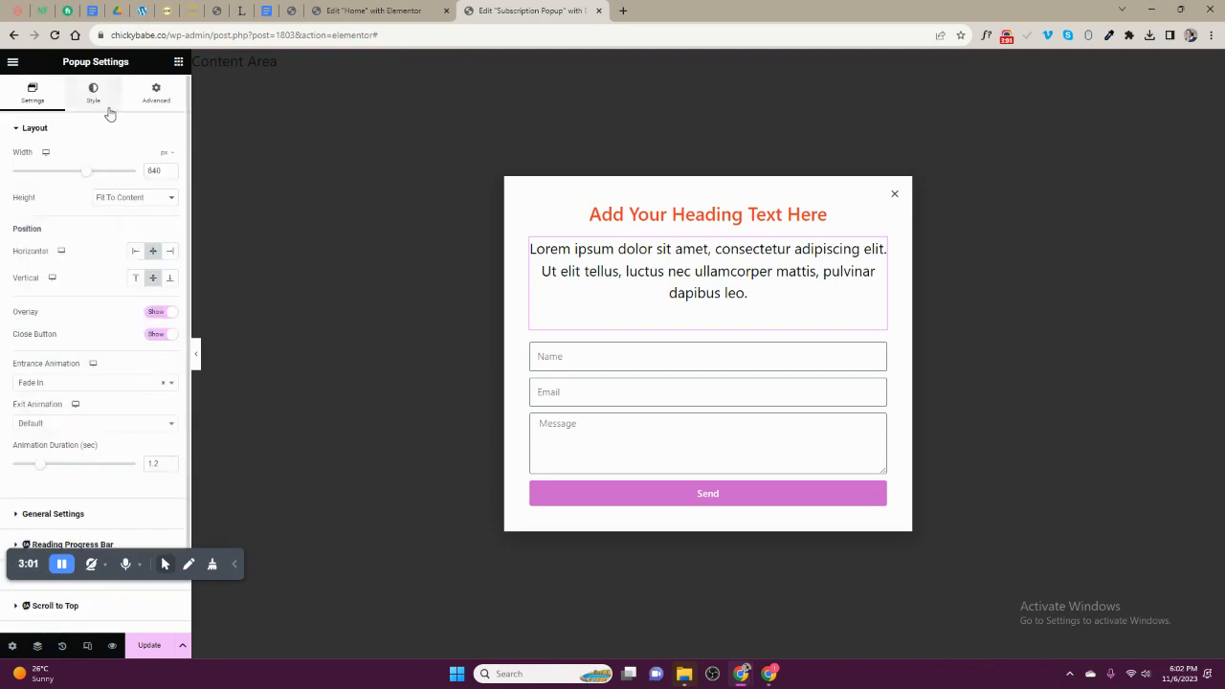
{"action": "left_click", "coordinate": [93, 423]}
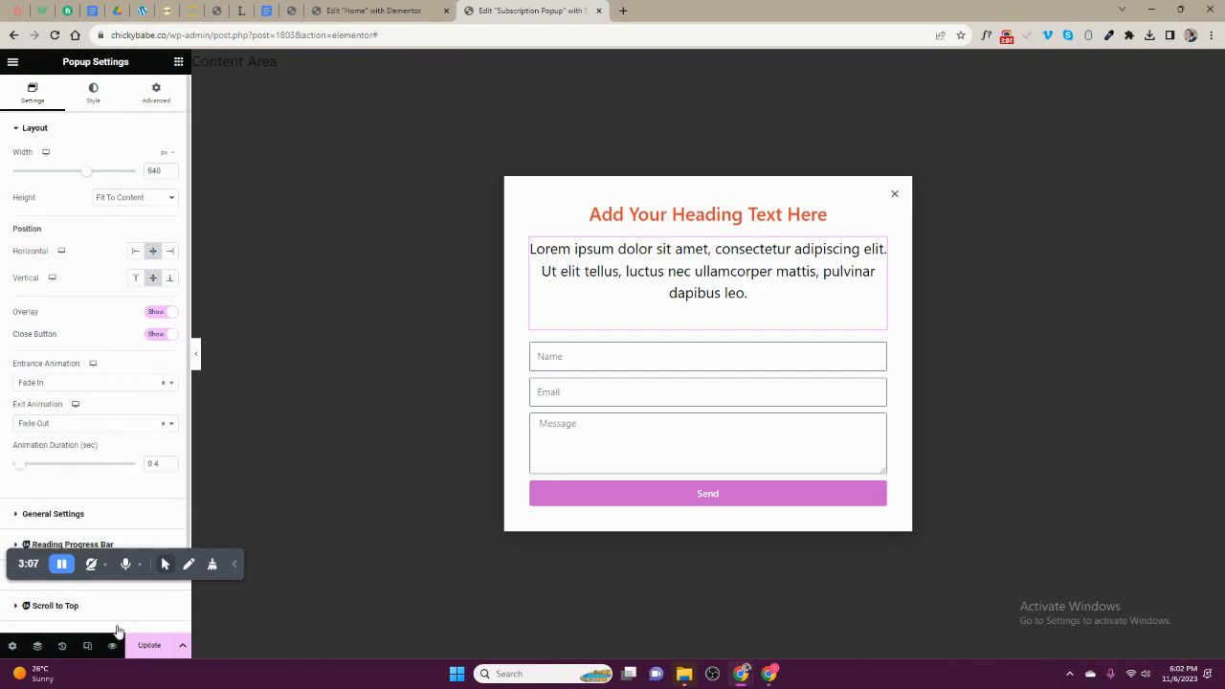
{"action": "mouse_move", "coordinate": [164, 523]}
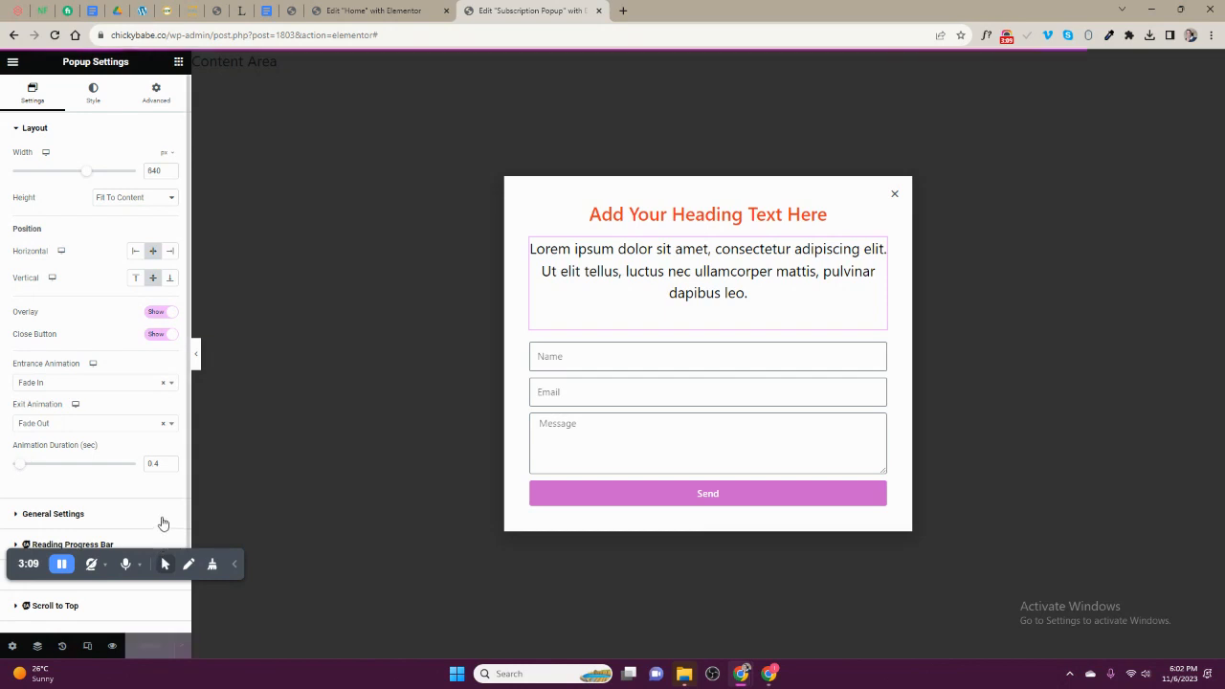
Step: Update the popup and move to its Style settings
{"action": "left_click", "coordinate": [92, 92]}
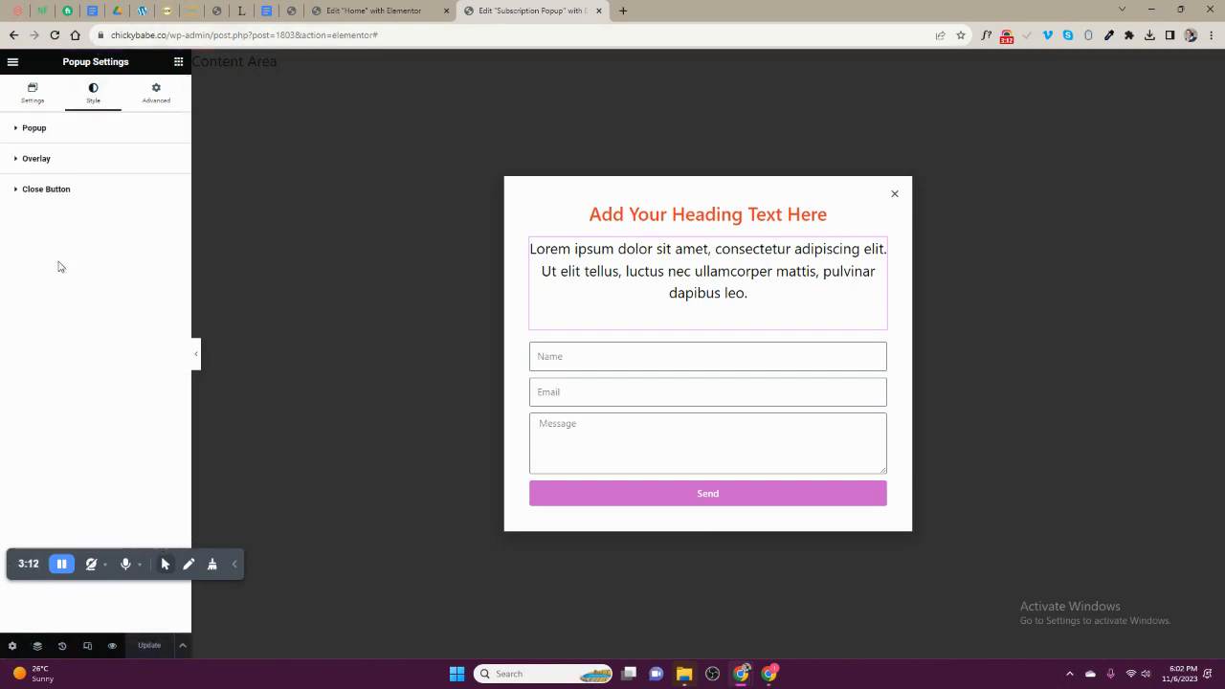
{"action": "left_click", "coordinate": [34, 126]}
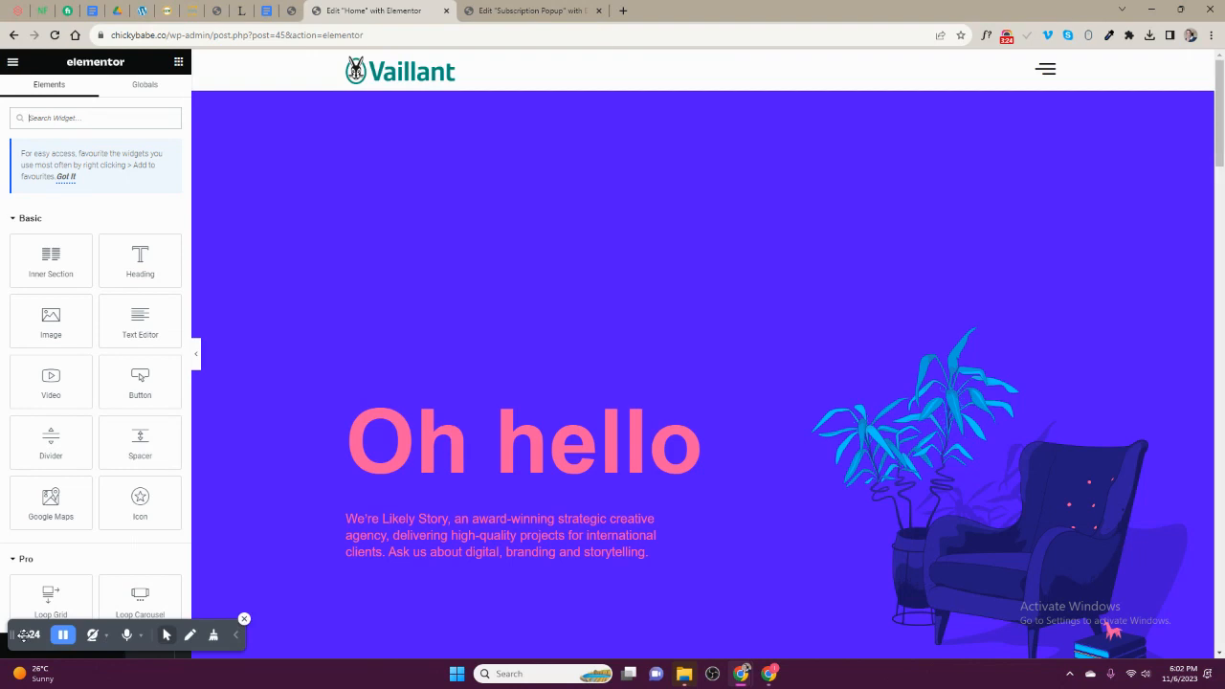
Step: Preview the Home page and confirm the Subscription Popup appears over it
{"action": "left_click", "coordinate": [532, 11]}
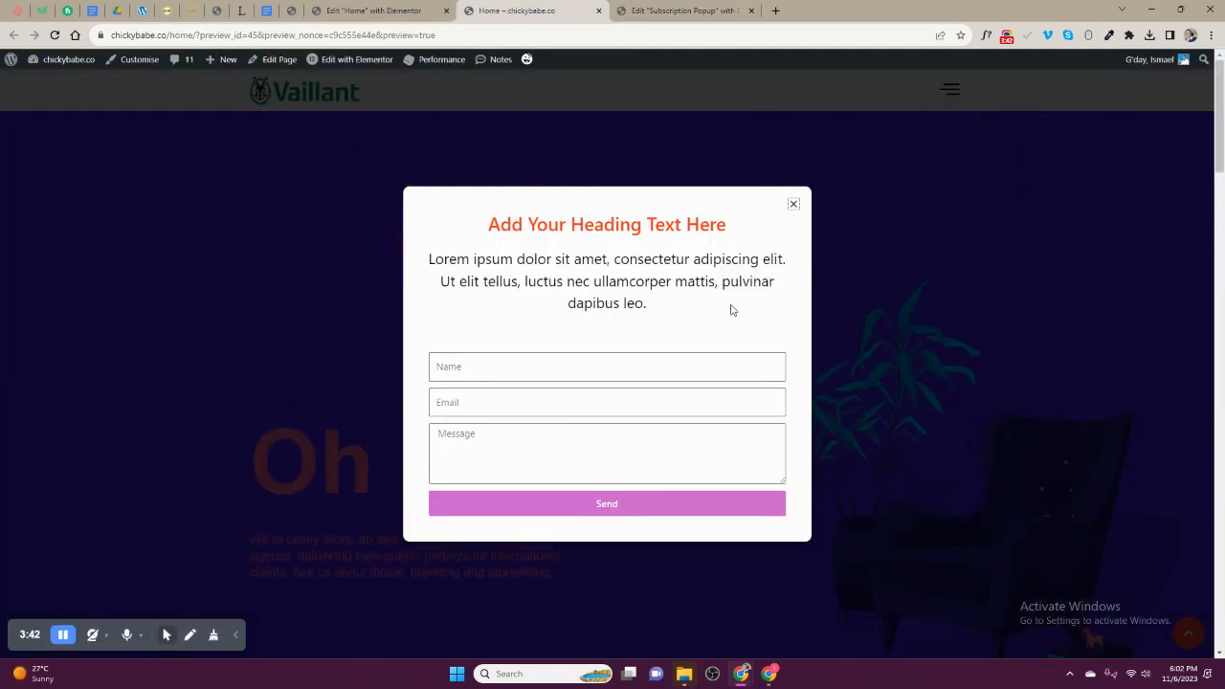
{"action": "mouse_move", "coordinate": [86, 589]}
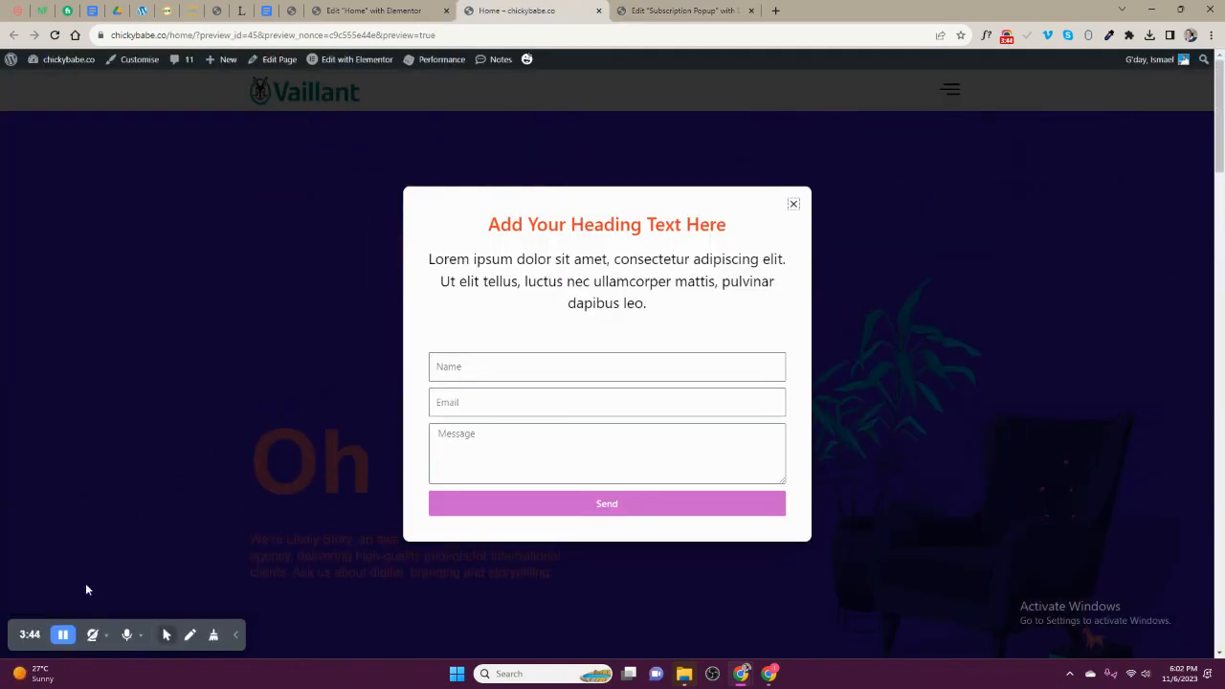